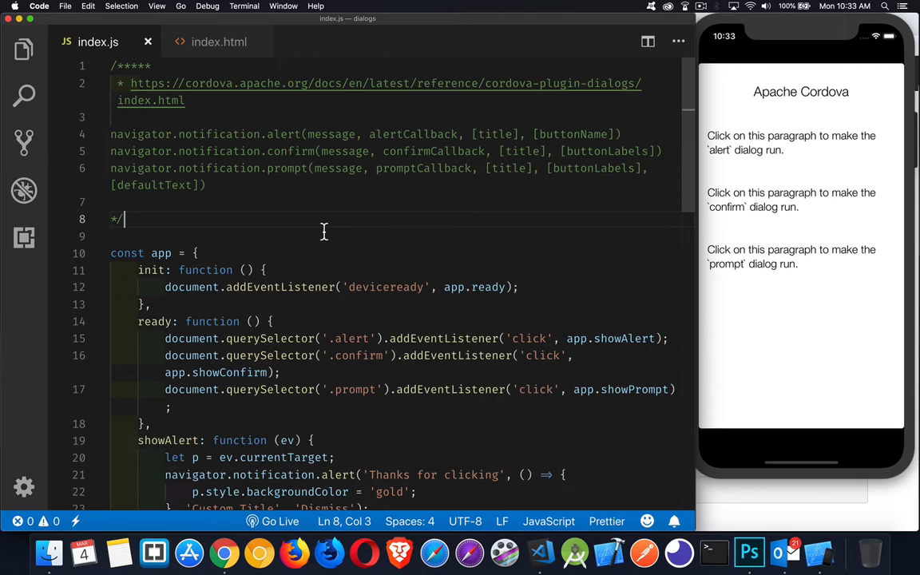
mouse_move(293, 187)
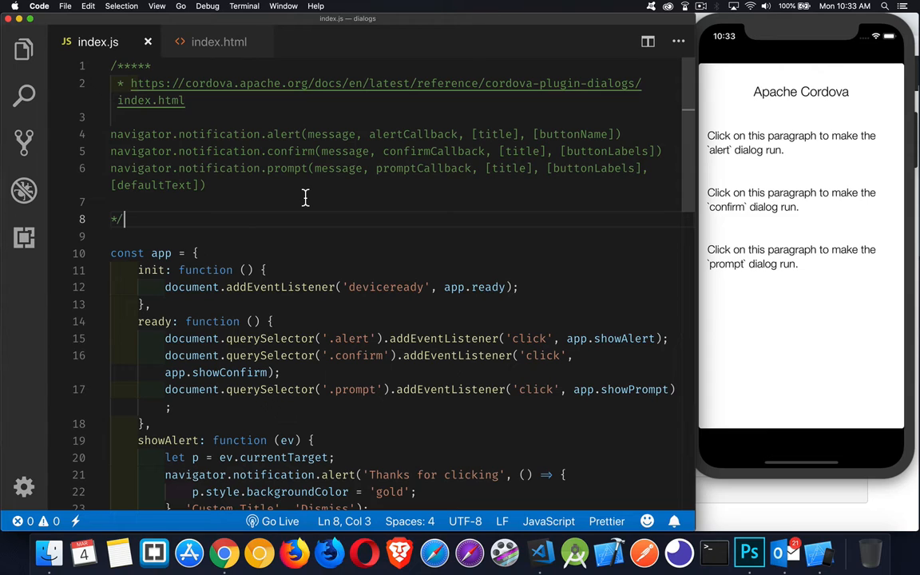
mouse_move(314, 203)
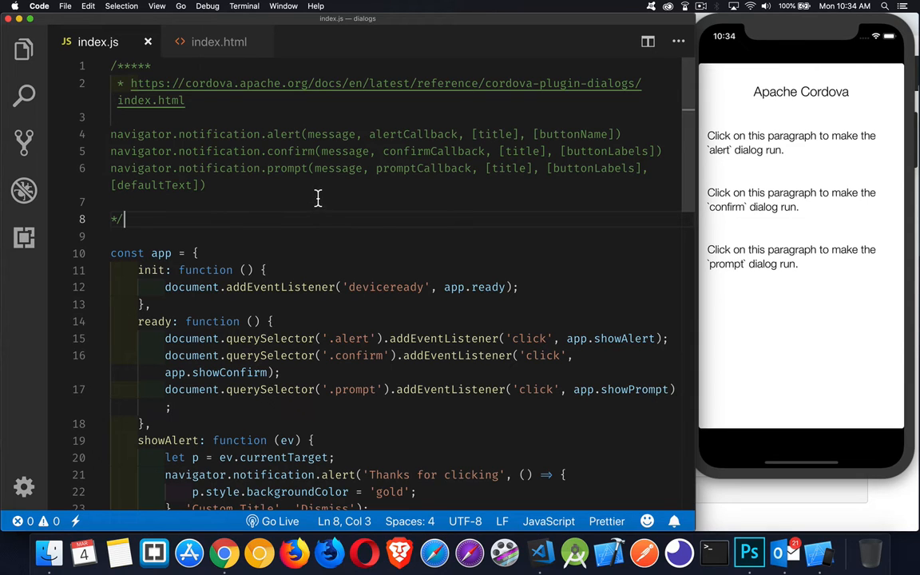
mouse_move(407, 190)
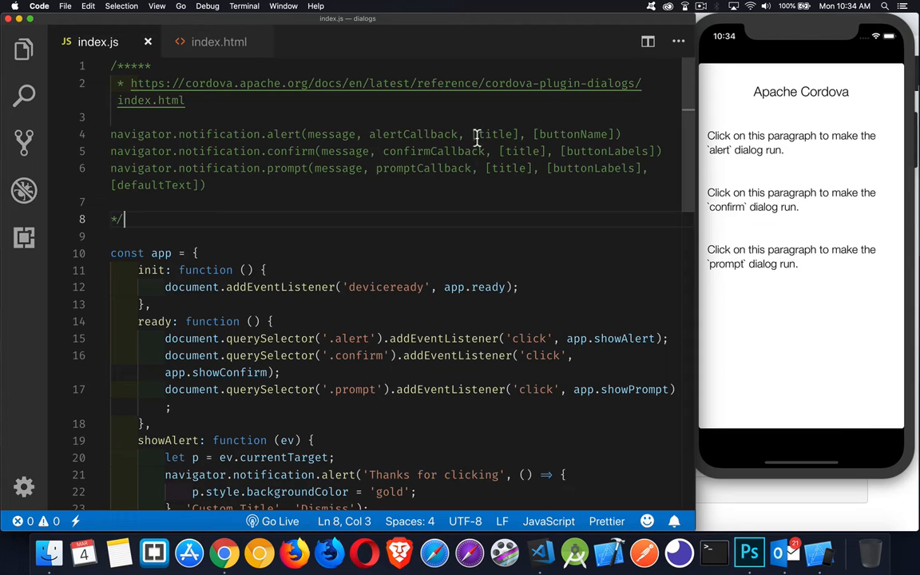
mouse_move(557, 144)
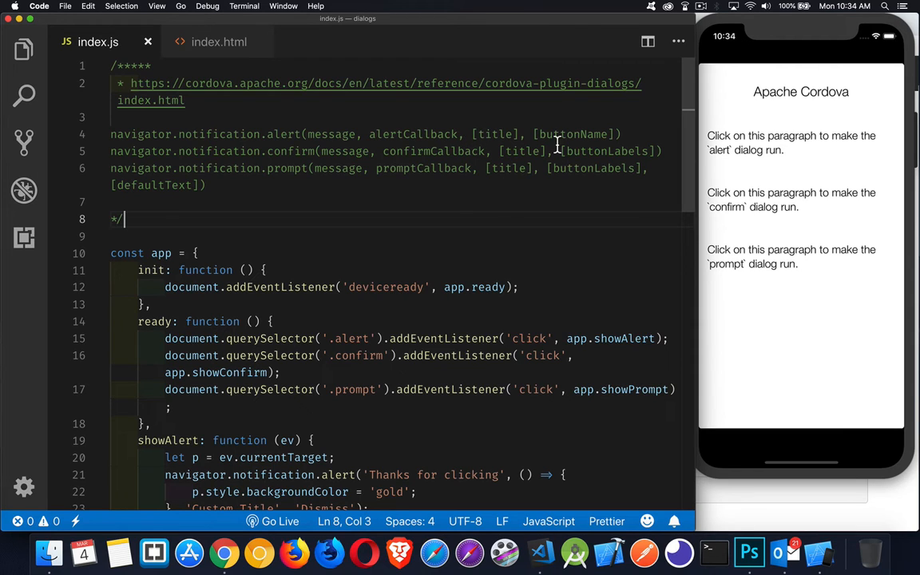
mouse_move(574, 209)
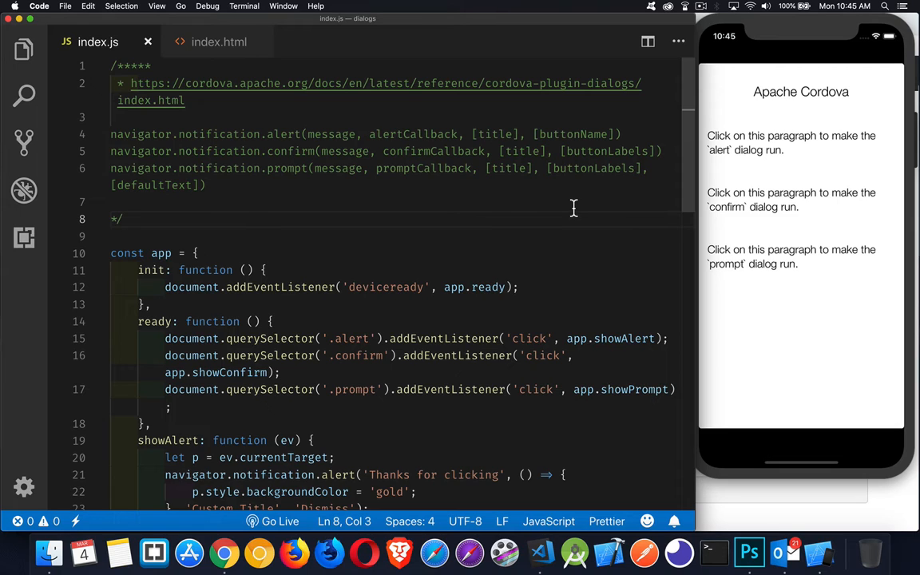
mouse_move(670, 126)
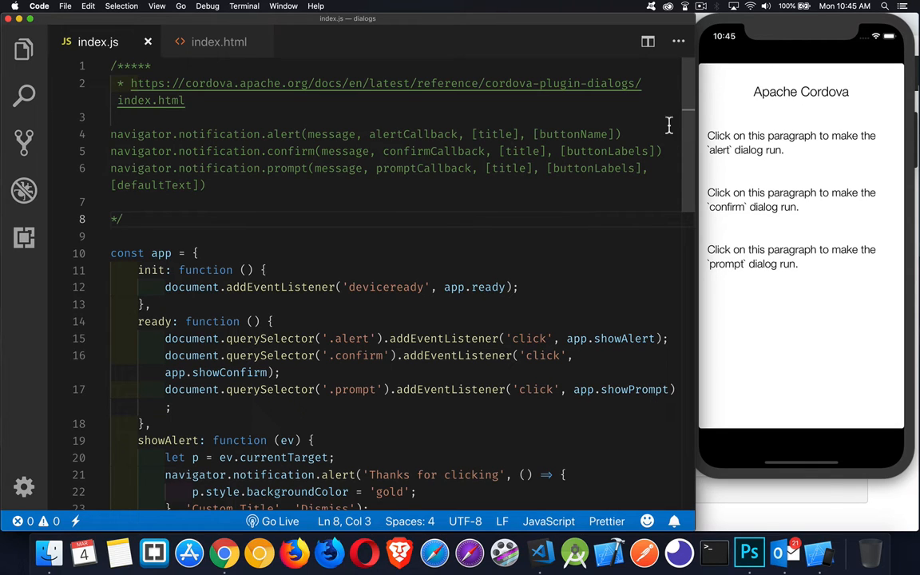
mouse_move(765, 246)
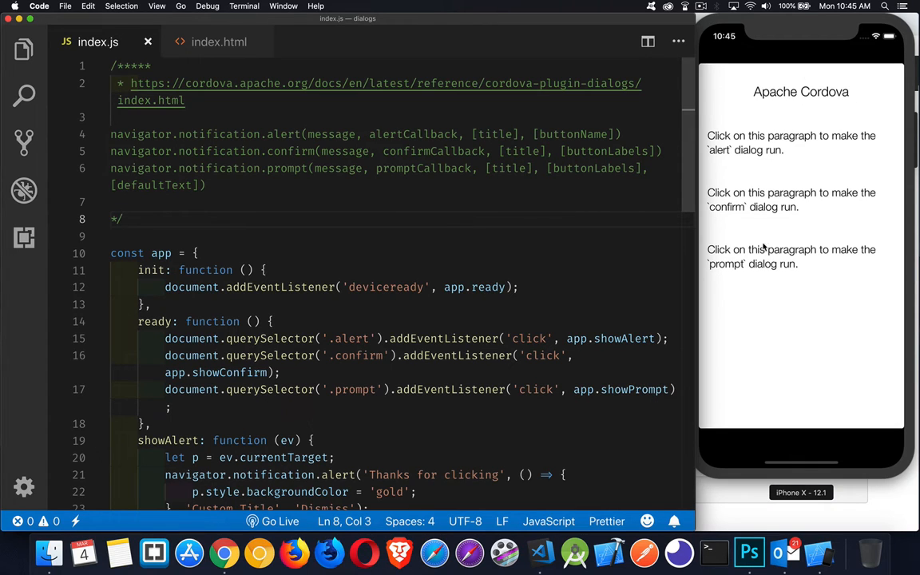
mouse_move(775, 227)
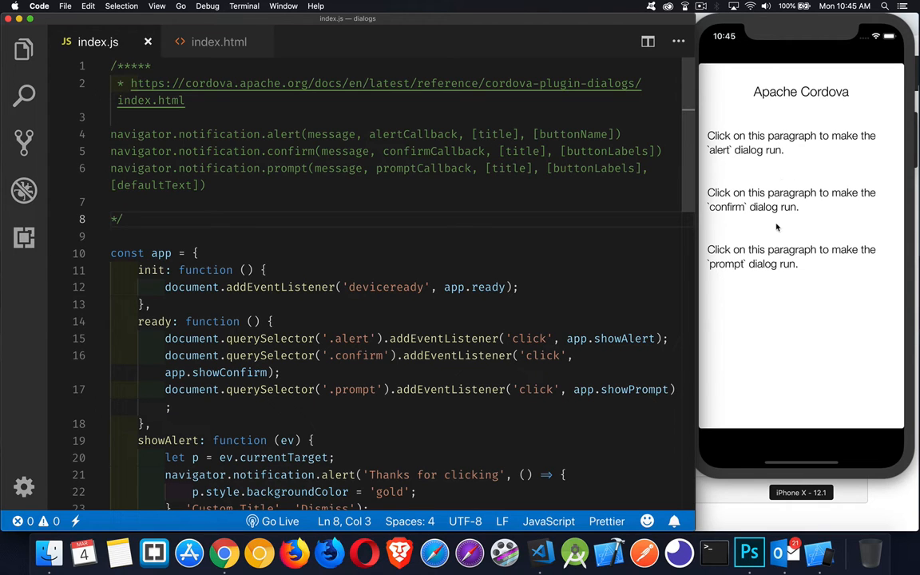
mouse_move(777, 139)
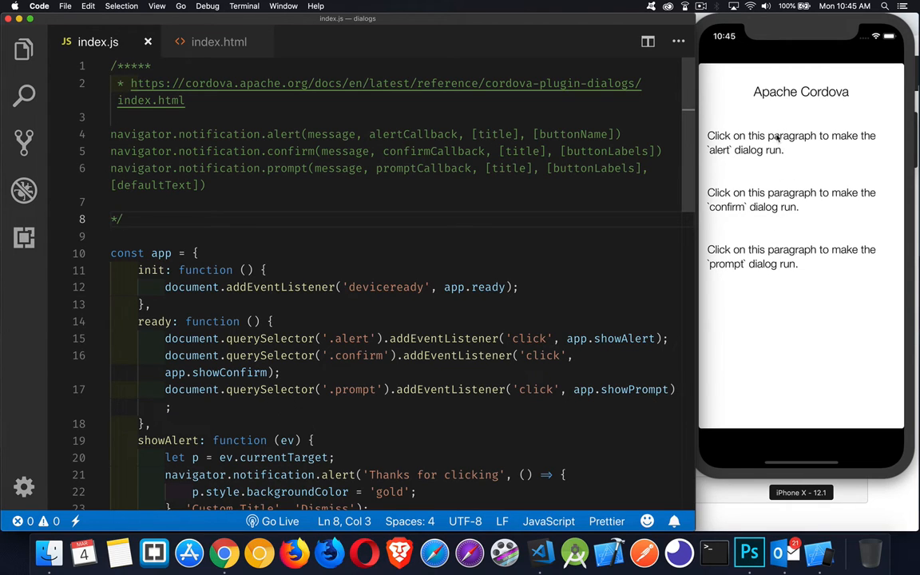
mouse_move(739, 209)
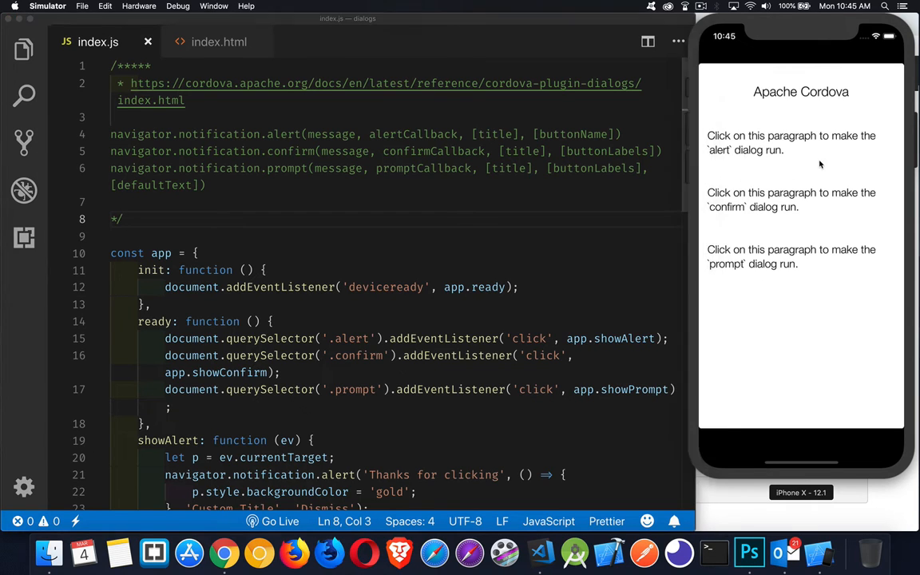
Run the alert from the first paragraph and dismiss the Custom Title alert.
left_click(791, 142)
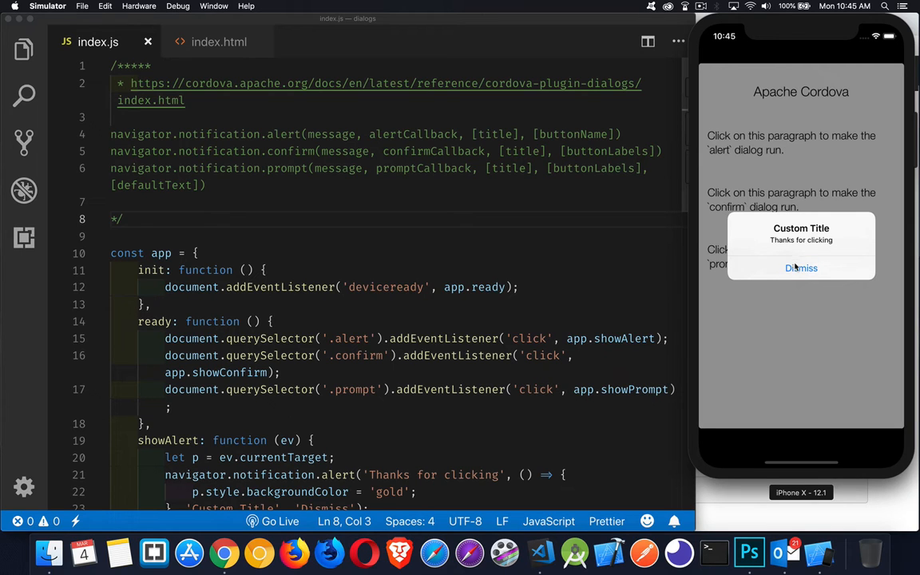
left_click(802, 268)
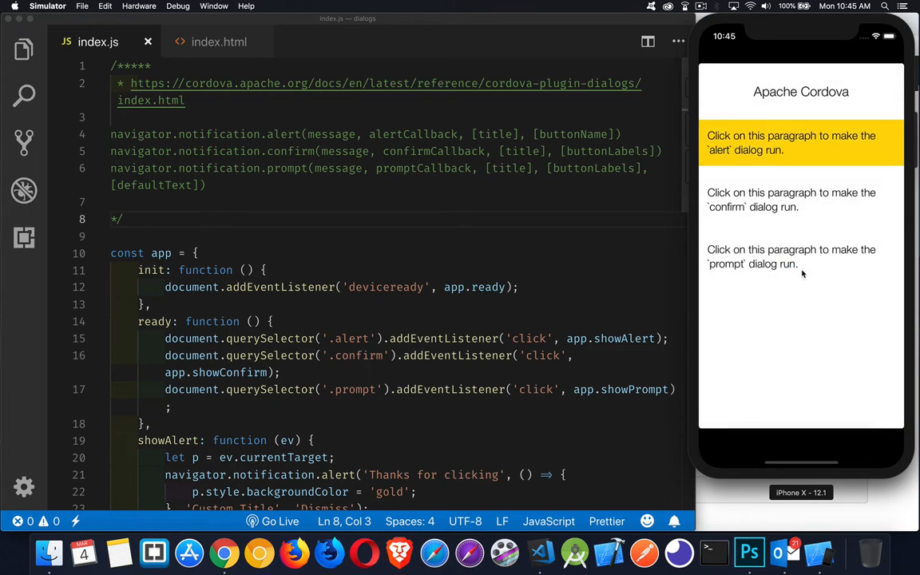
mouse_move(803, 142)
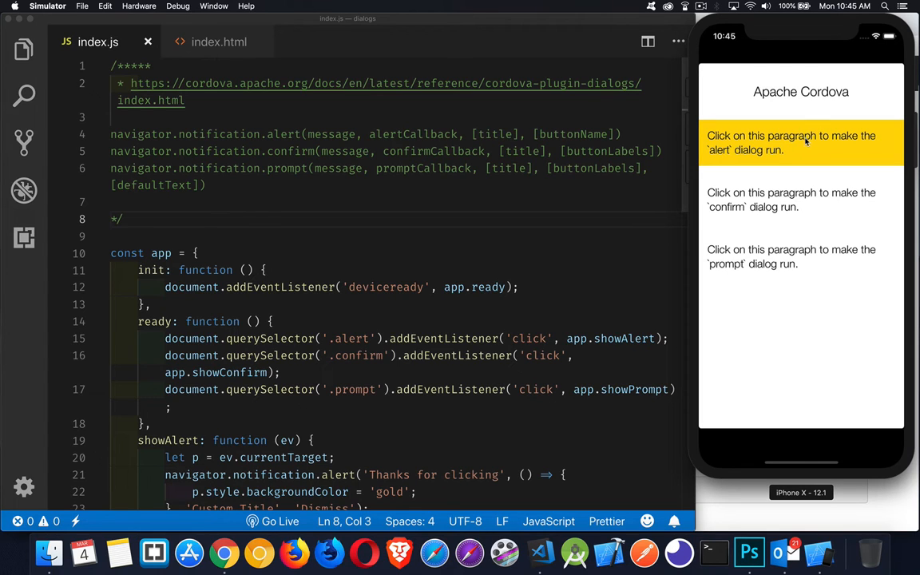
mouse_move(795, 148)
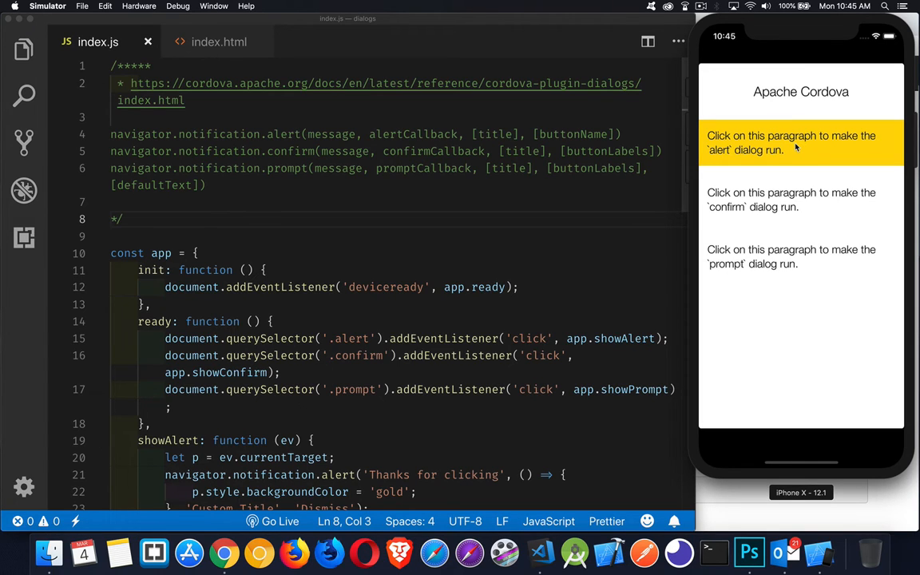
mouse_move(771, 211)
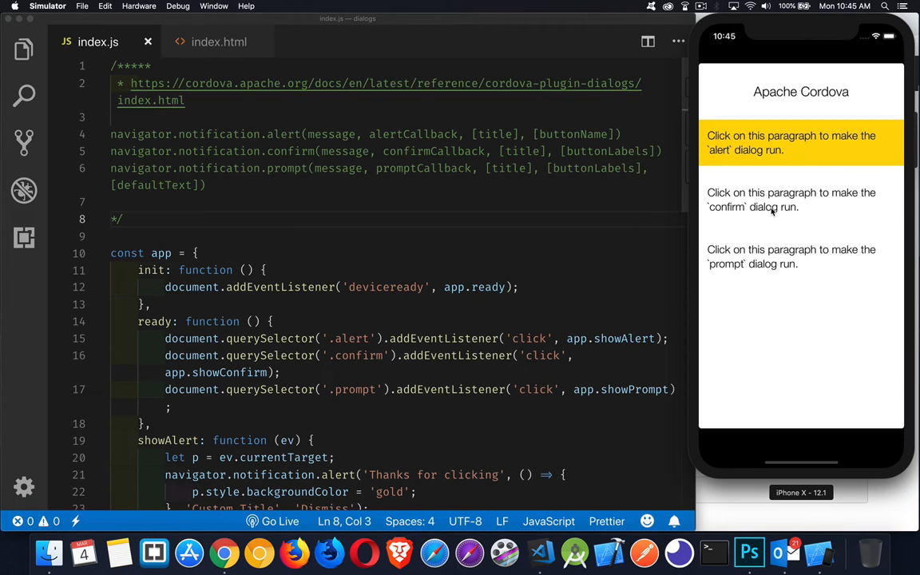
Run the confirm from the second paragraph and answer it with You Betcha.
left_click(791, 200)
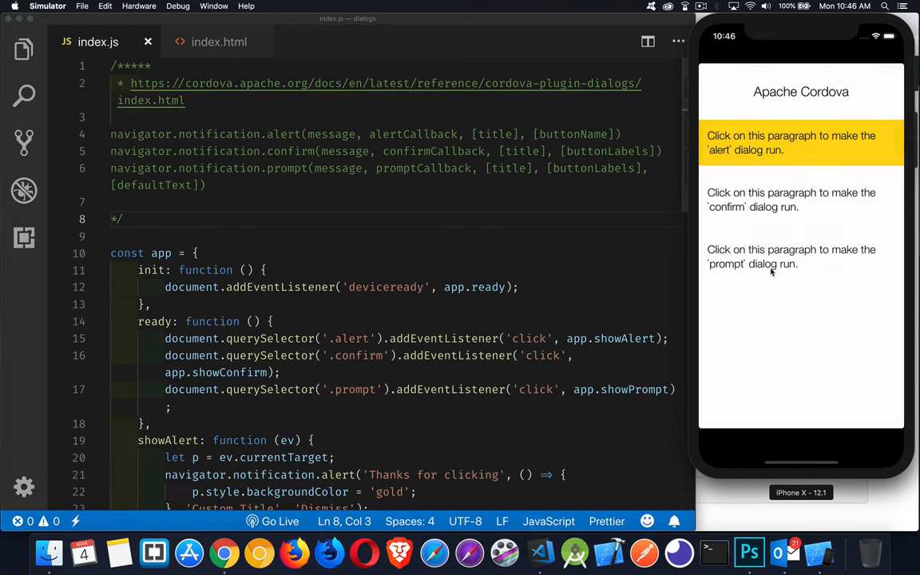
left_click(791, 200)
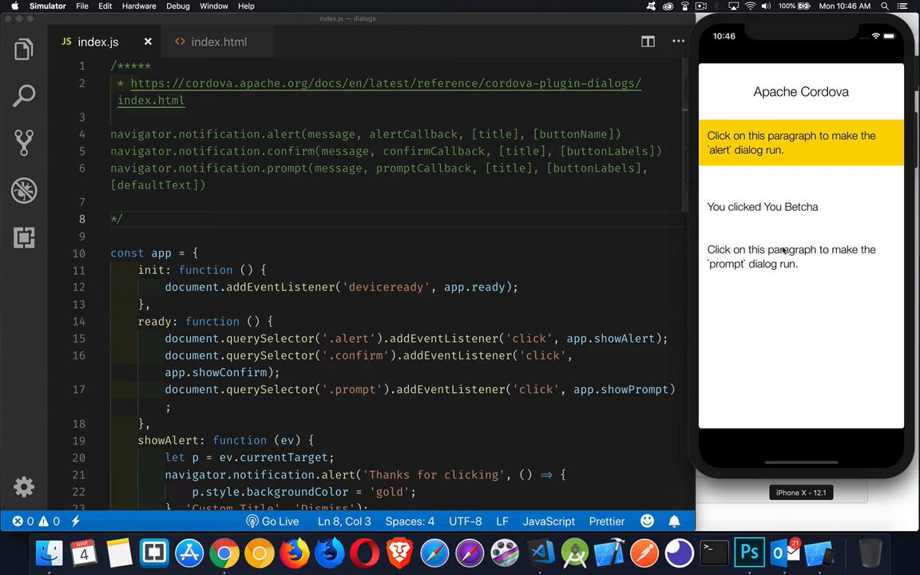
mouse_move(790, 210)
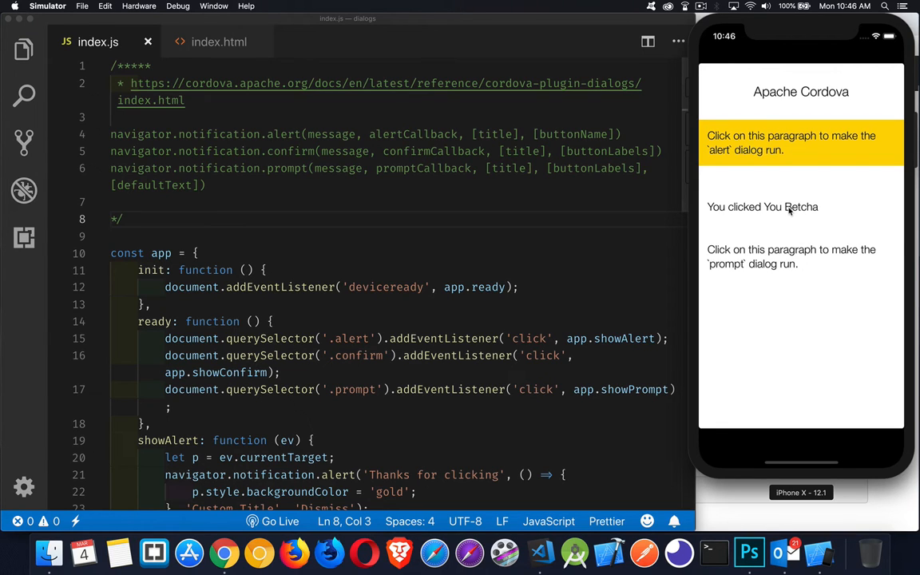
mouse_move(775, 266)
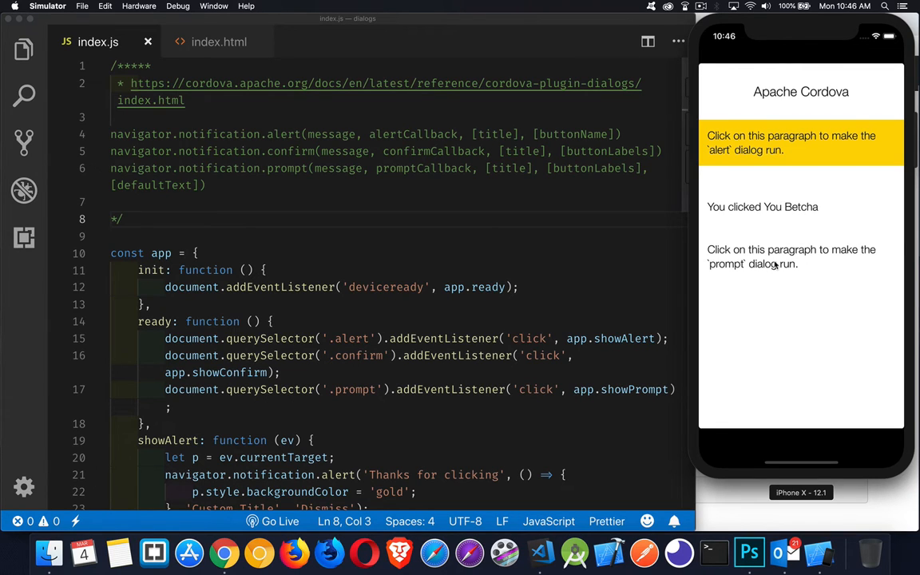
Run the Geography prompt, replace 'Not Poland' with Armenia, and confirm.
left_click(791, 257)
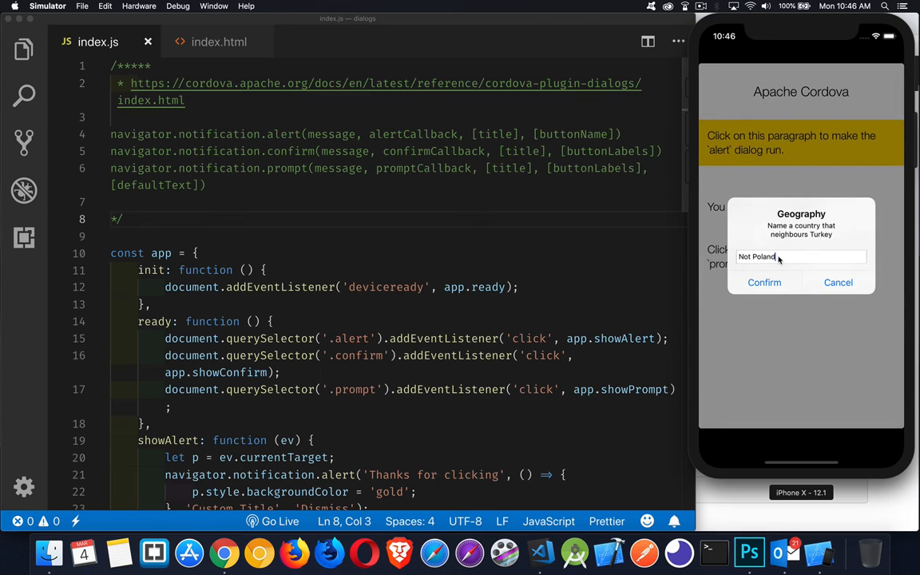
key("Backspace")
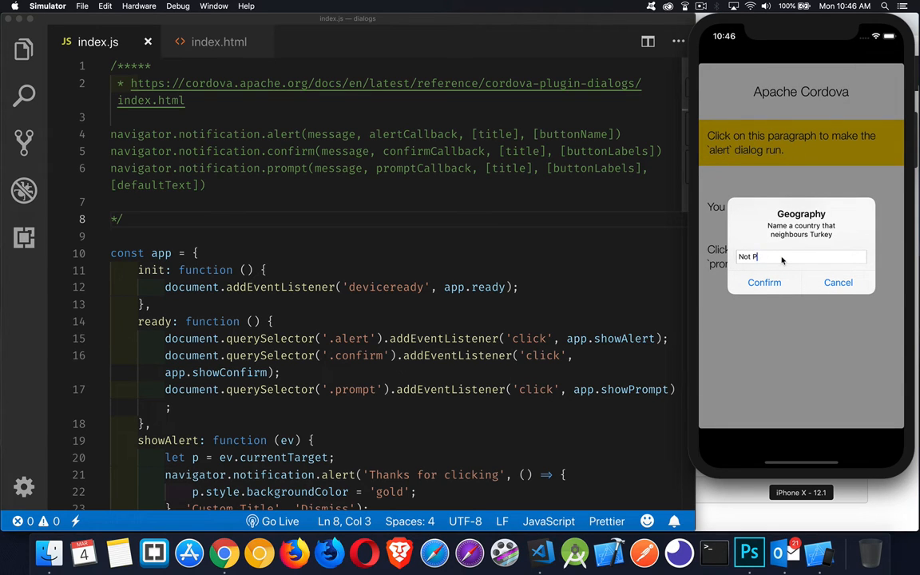
type("Arem")
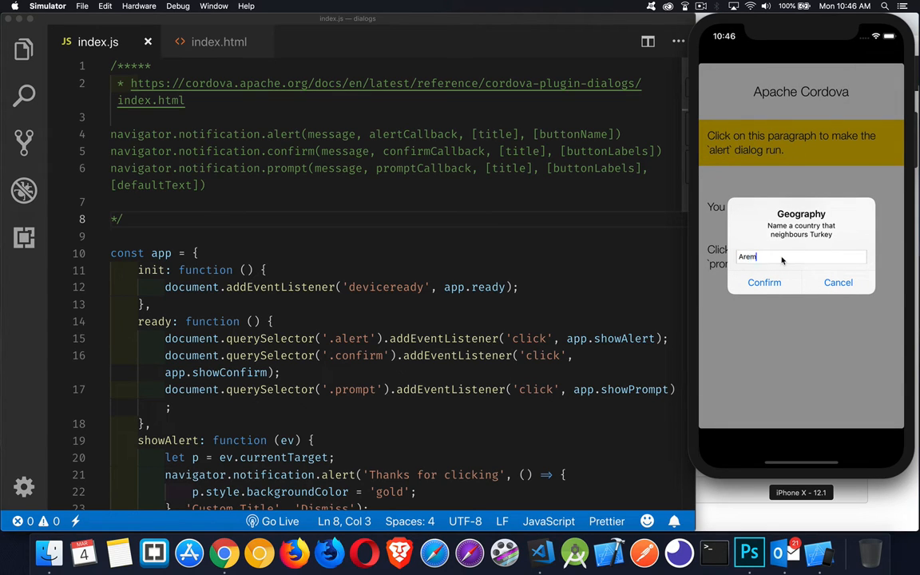
type("Armenia")
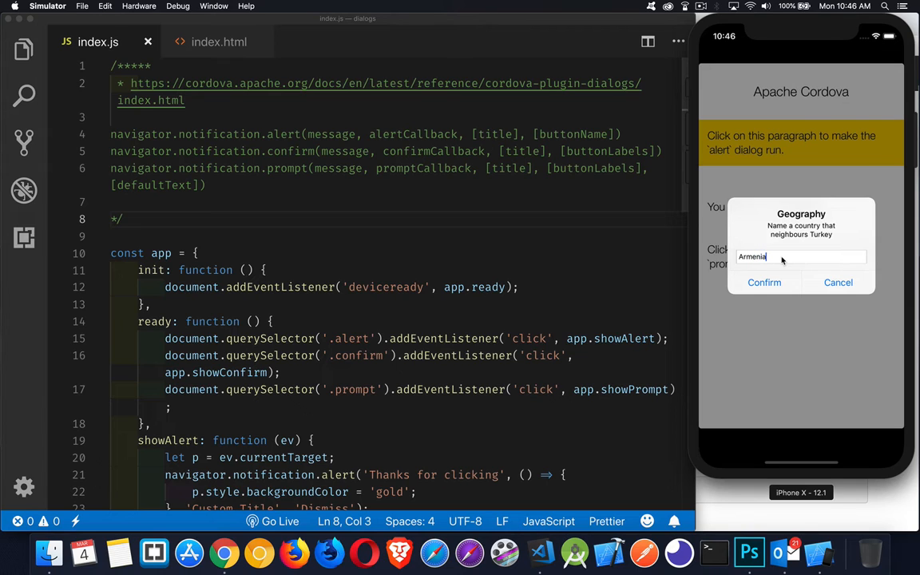
left_click(763, 282)
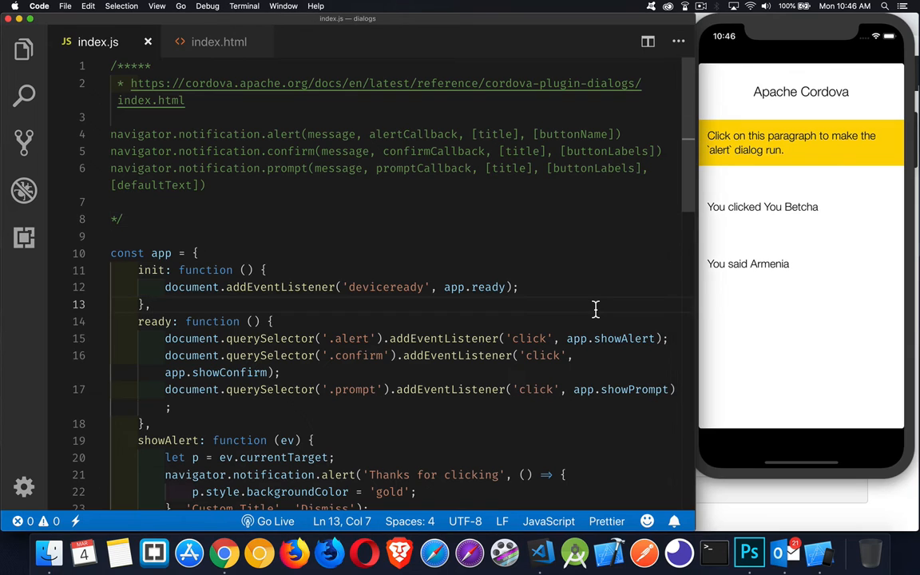
Scroll index.js to the dialog handlers and select the line that turns the paragraph gold.
scroll("down", 3)
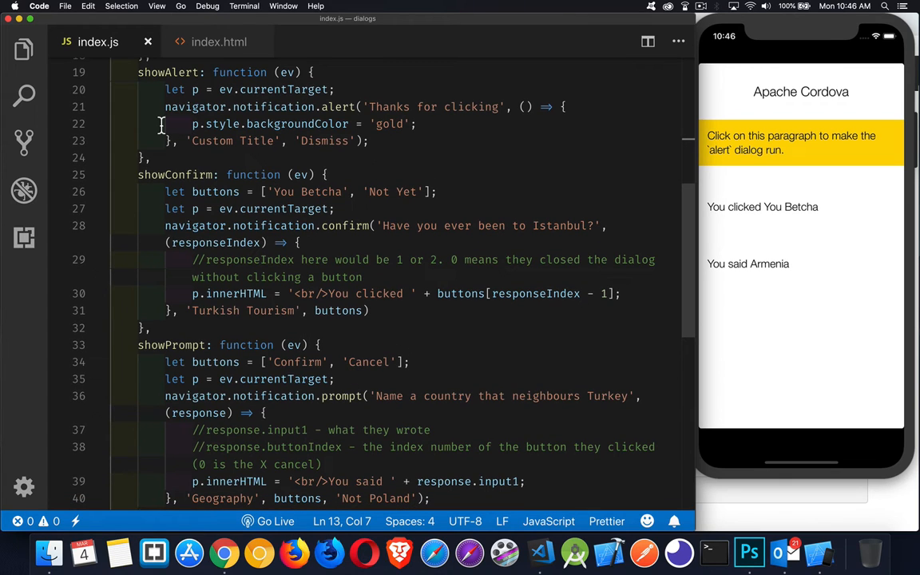
mouse_move(228, 102)
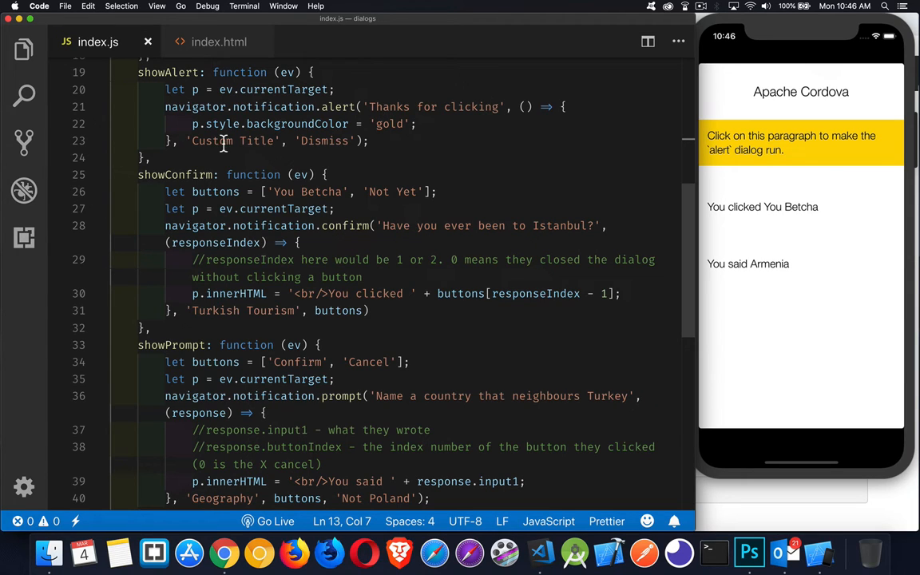
mouse_move(438, 134)
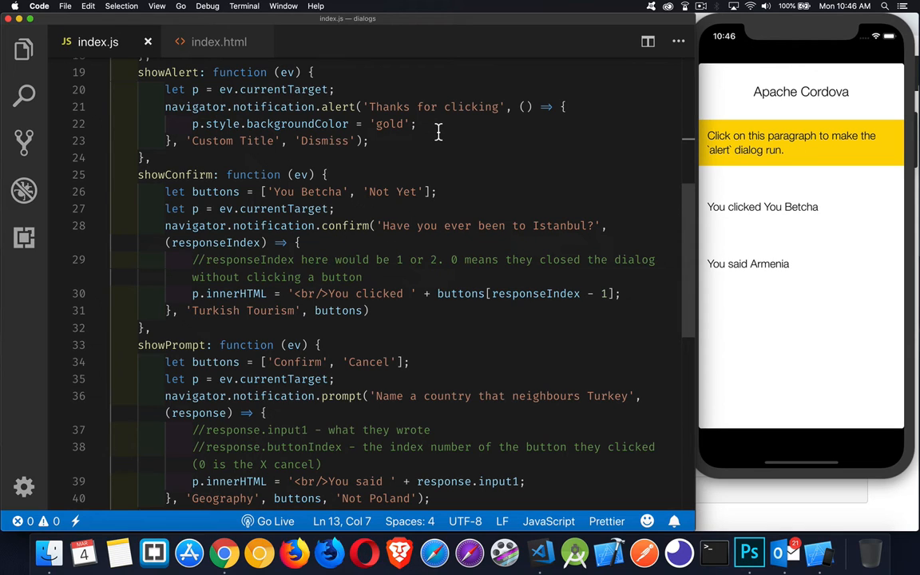
triple_click(304, 124)
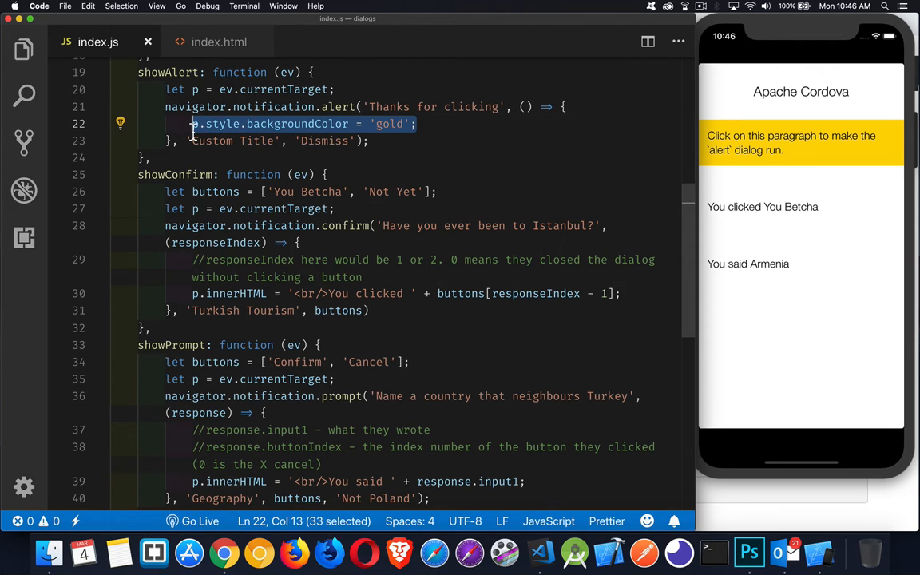
mouse_move(266, 141)
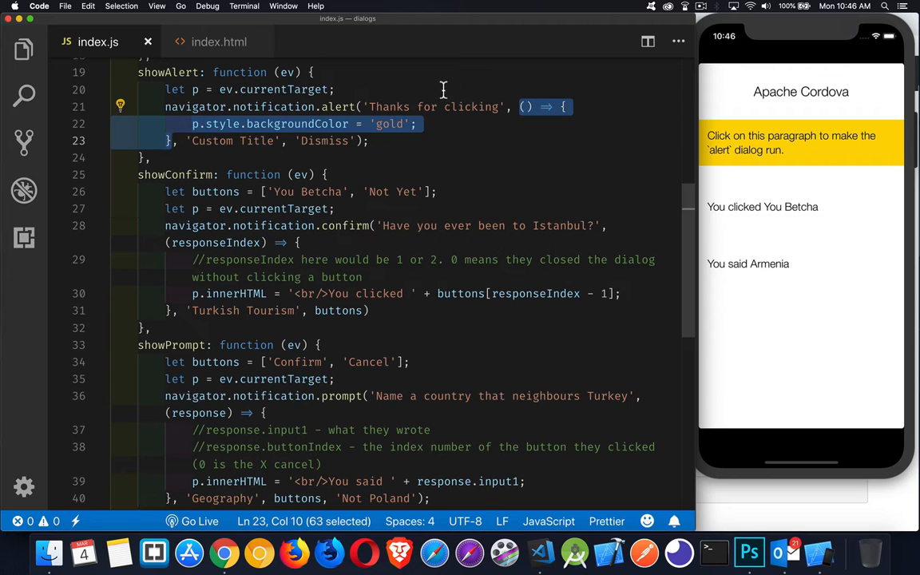
mouse_move(505, 104)
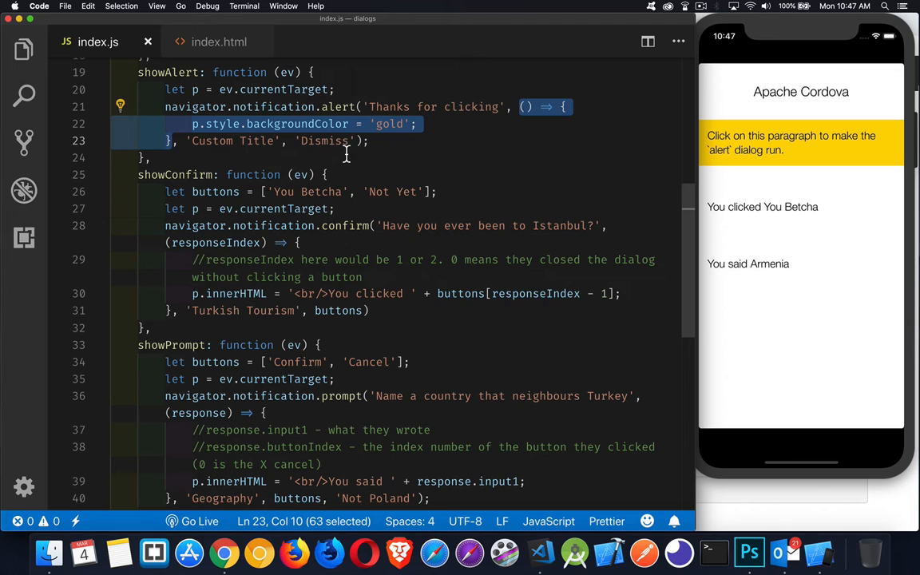
mouse_move(347, 151)
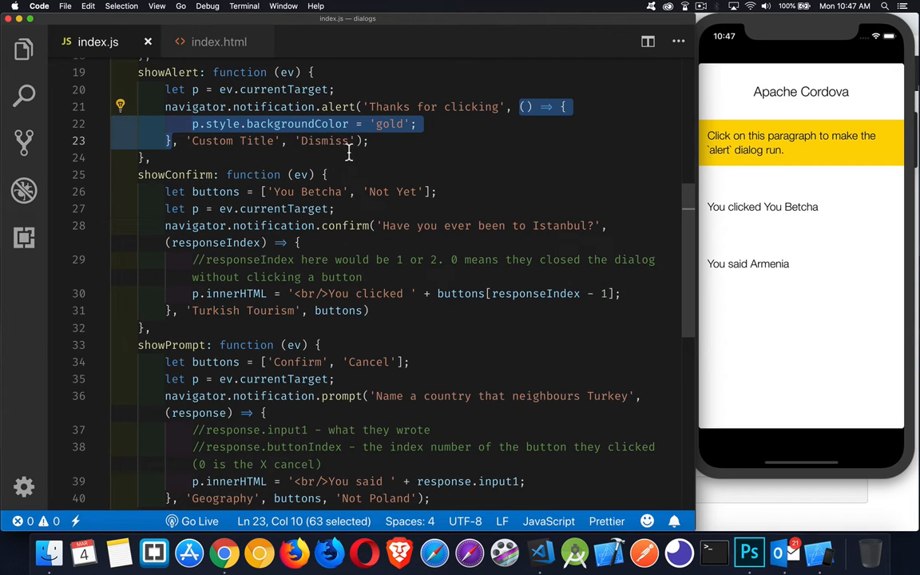
mouse_move(355, 157)
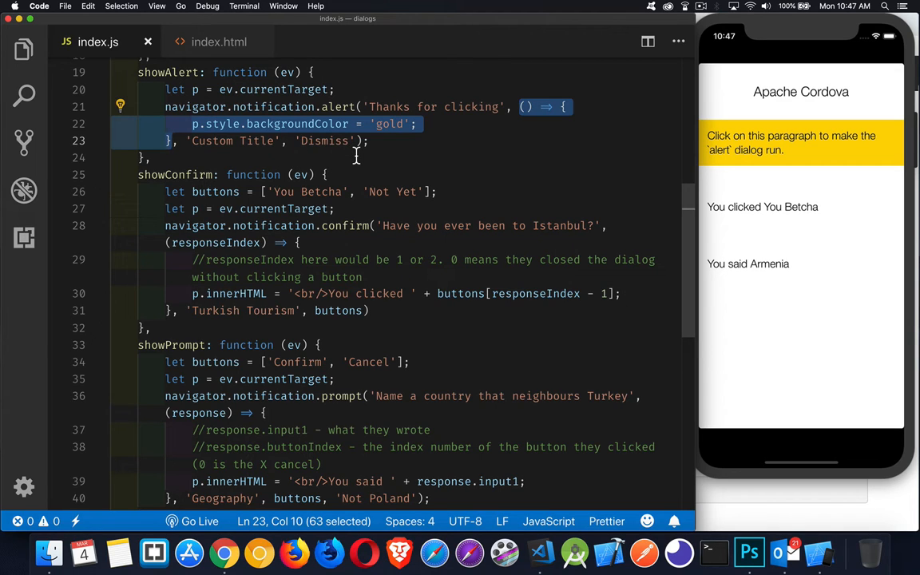
mouse_move(343, 220)
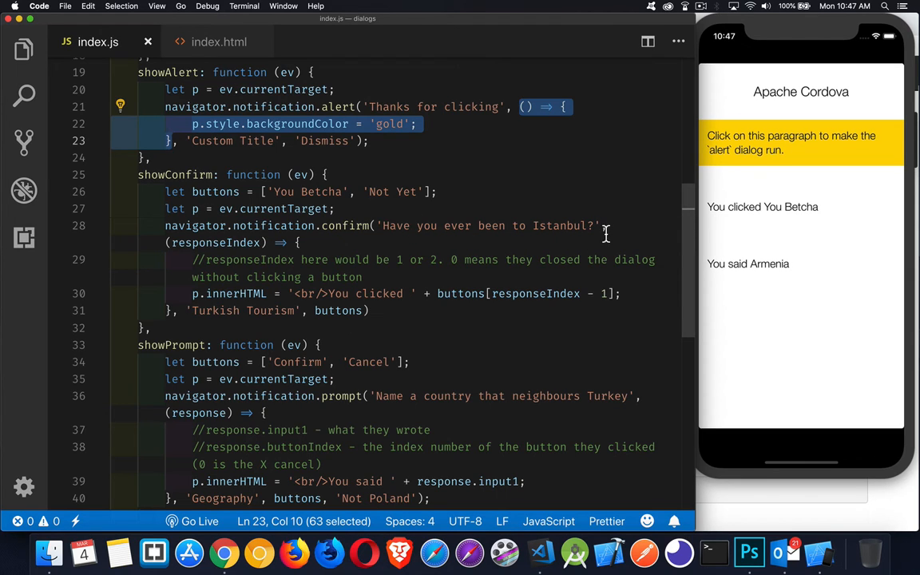
mouse_move(214, 253)
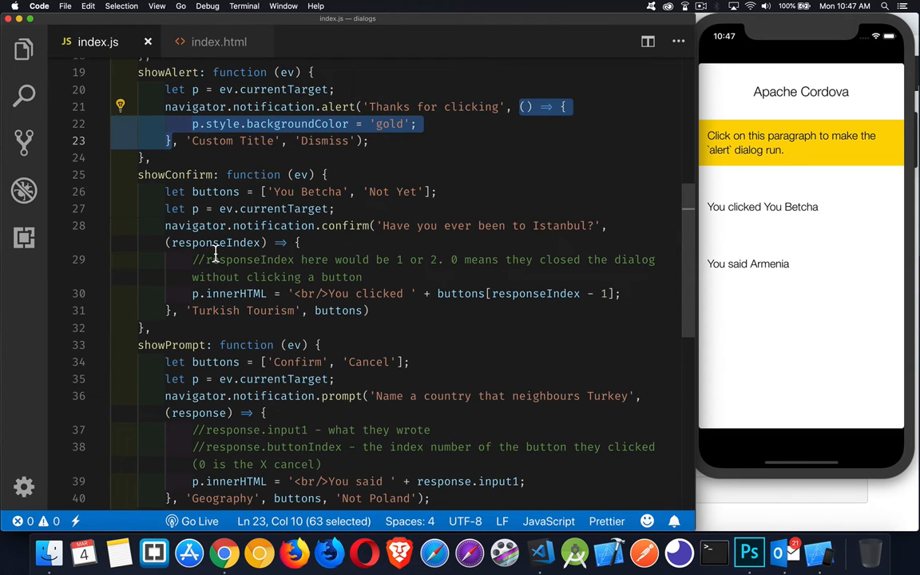
double_click(216, 242)
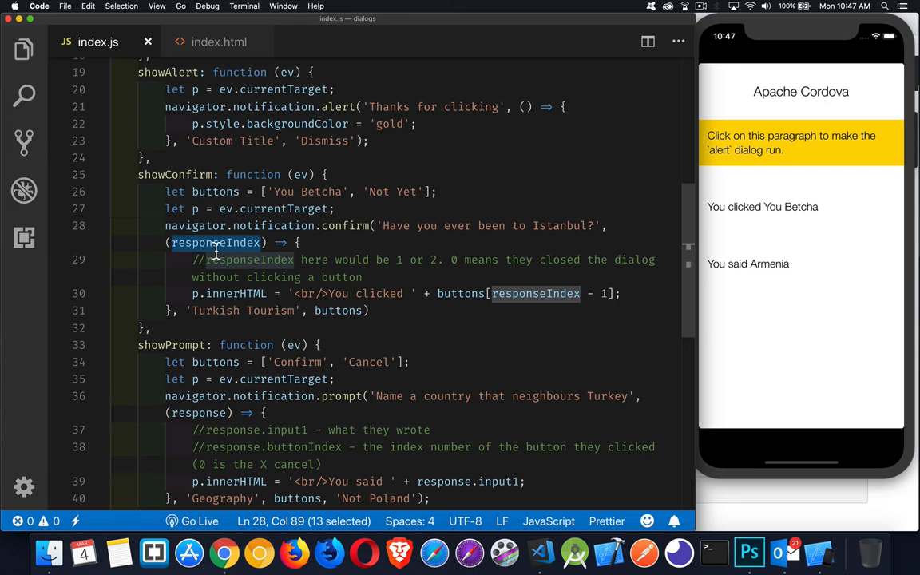
mouse_move(216, 243)
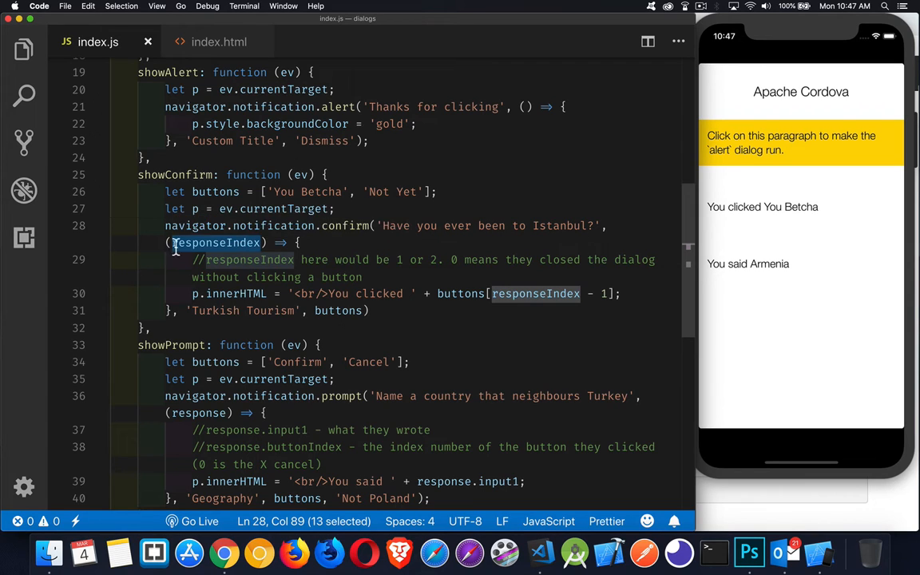
mouse_move(380, 259)
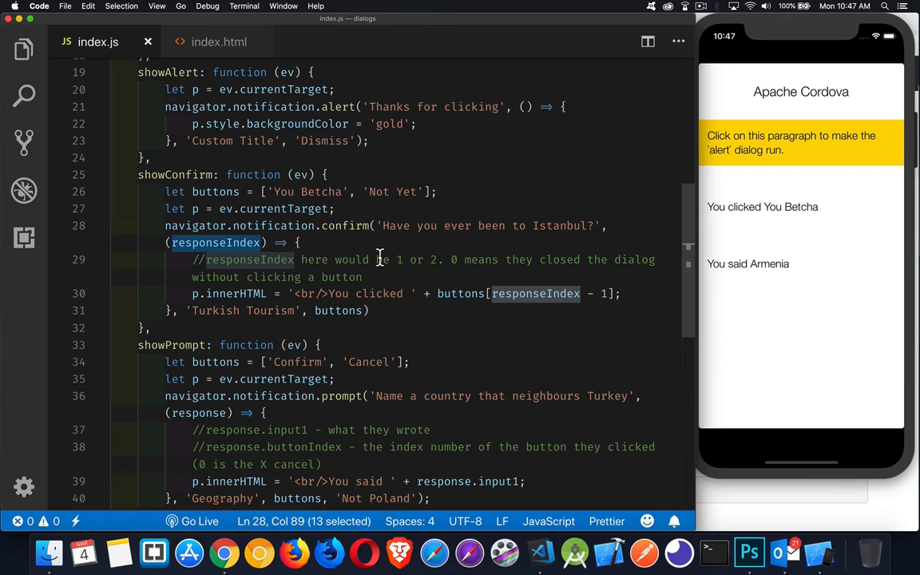
mouse_move(270, 198)
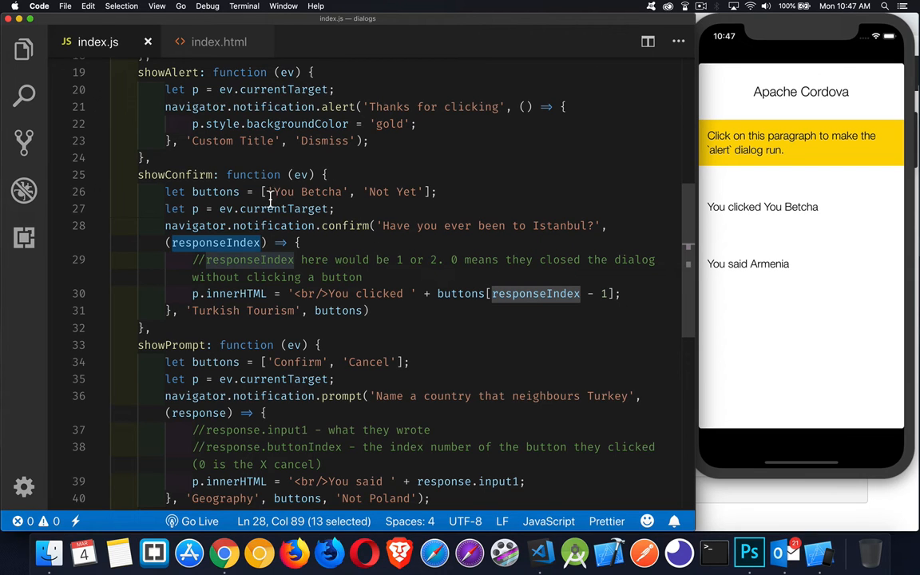
left_click_drag(268, 192, 419, 191)
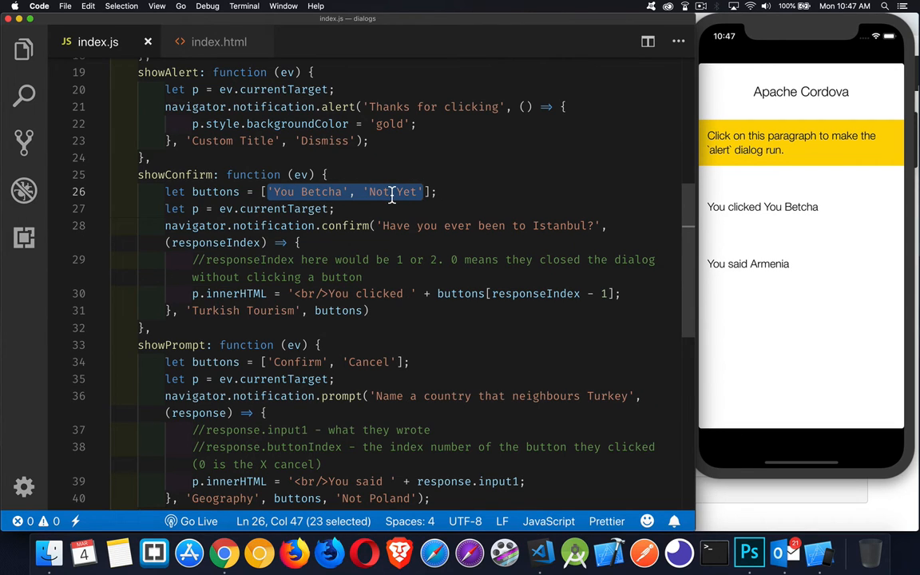
mouse_move(477, 180)
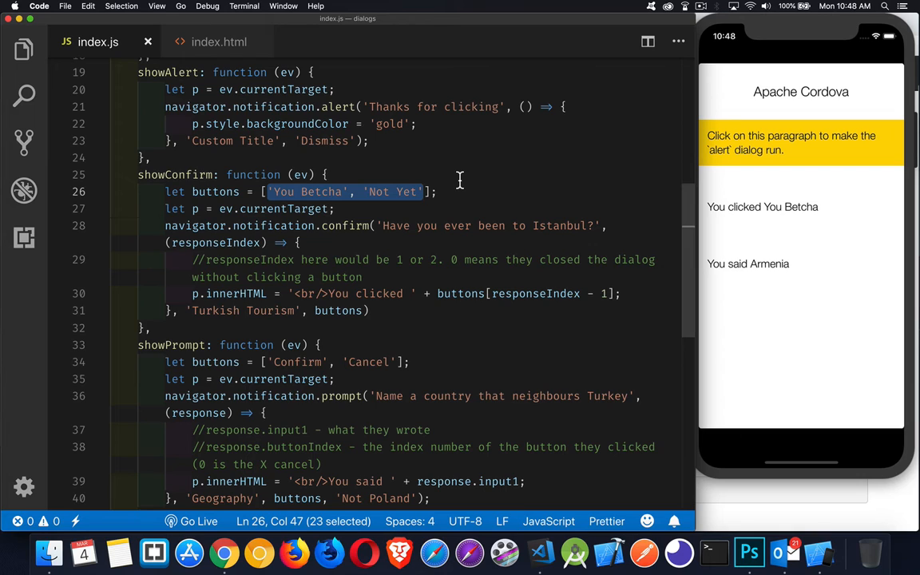
mouse_move(364, 262)
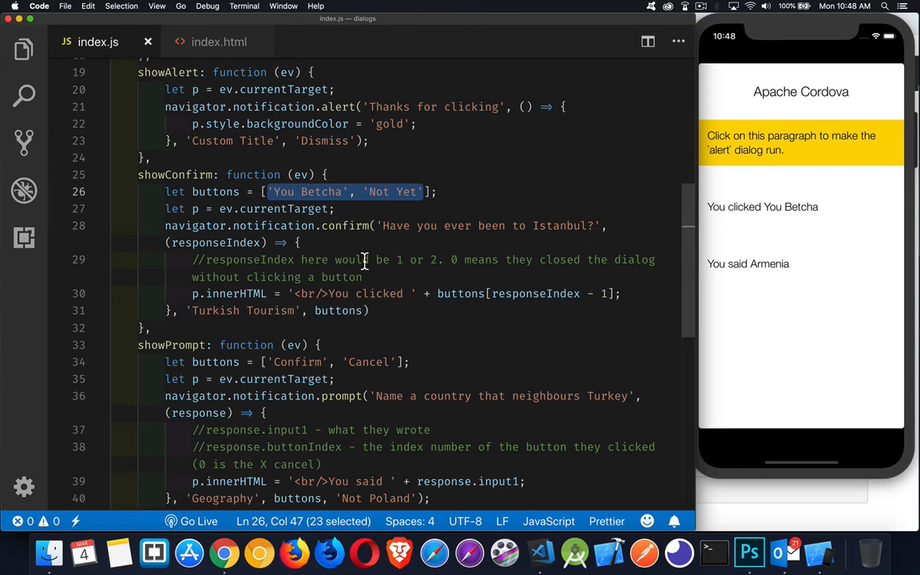
mouse_move(380, 280)
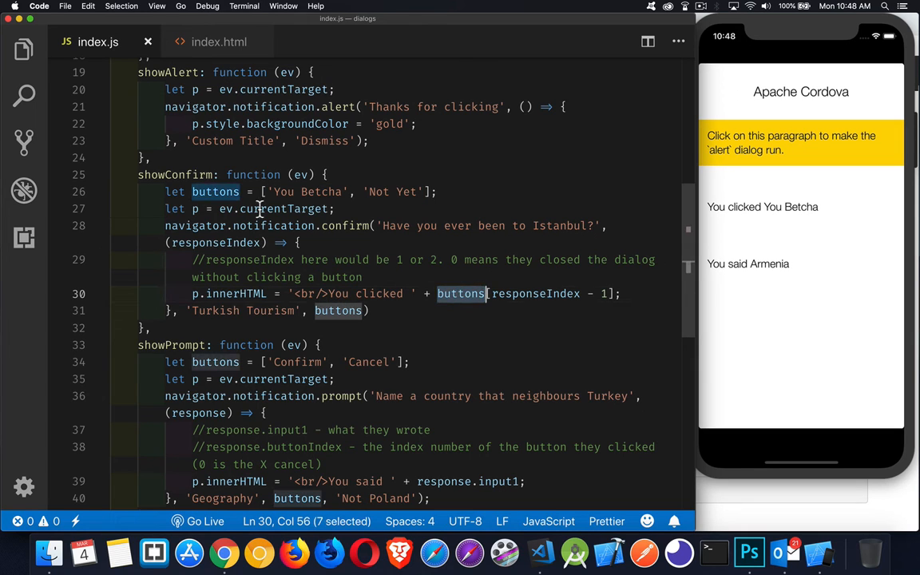
mouse_move(535, 293)
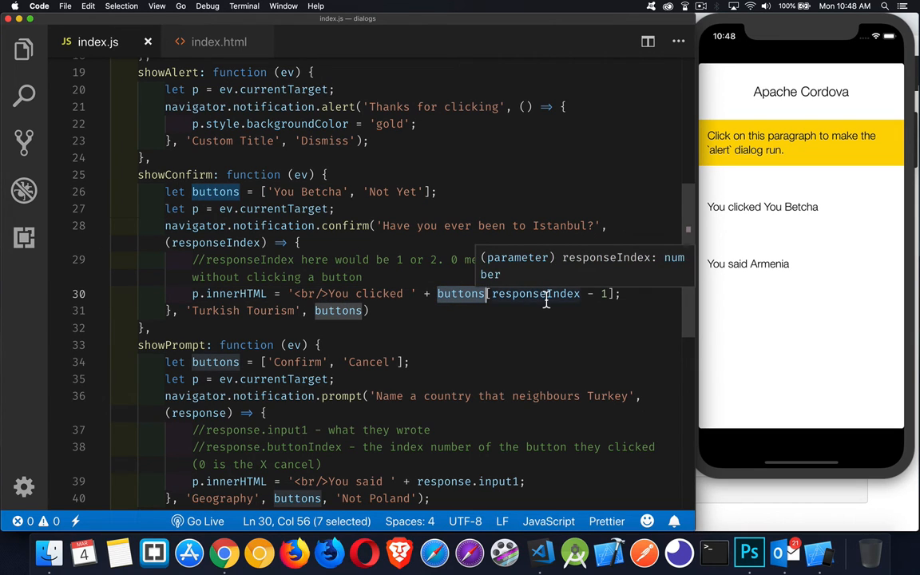
mouse_move(594, 304)
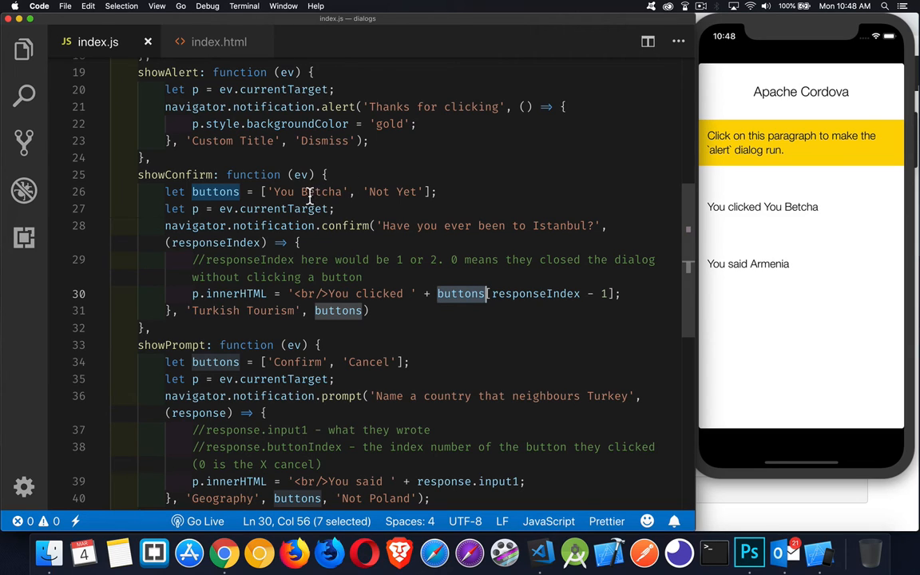
mouse_move(390, 191)
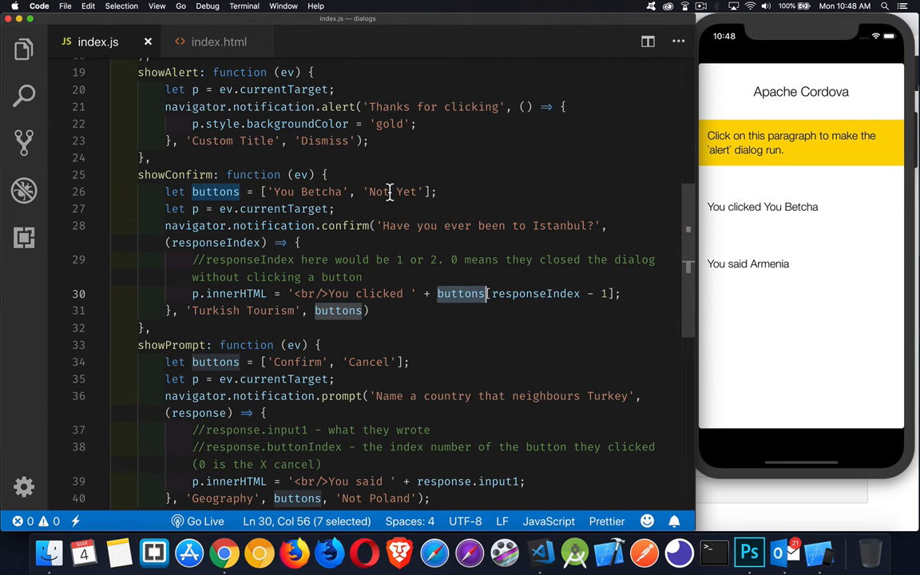
double_click(217, 243)
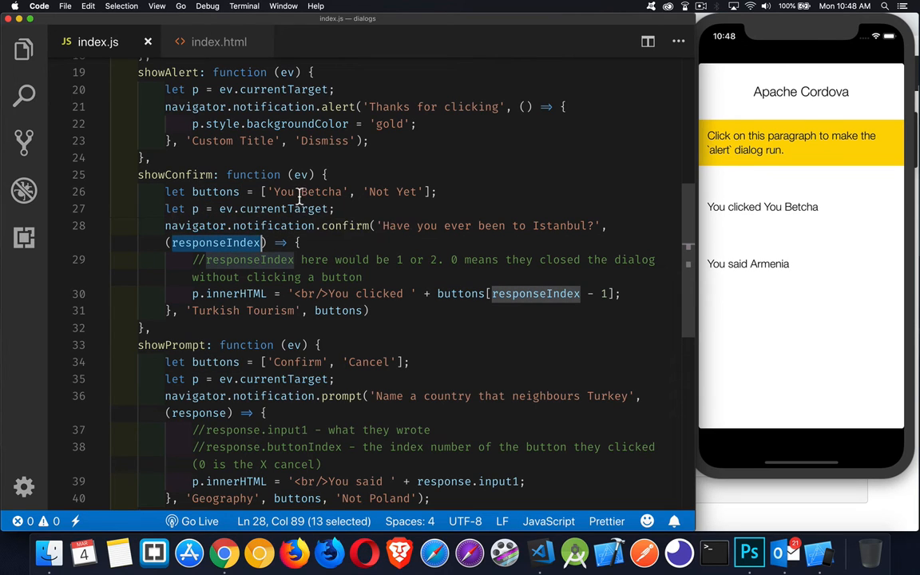
mouse_move(386, 188)
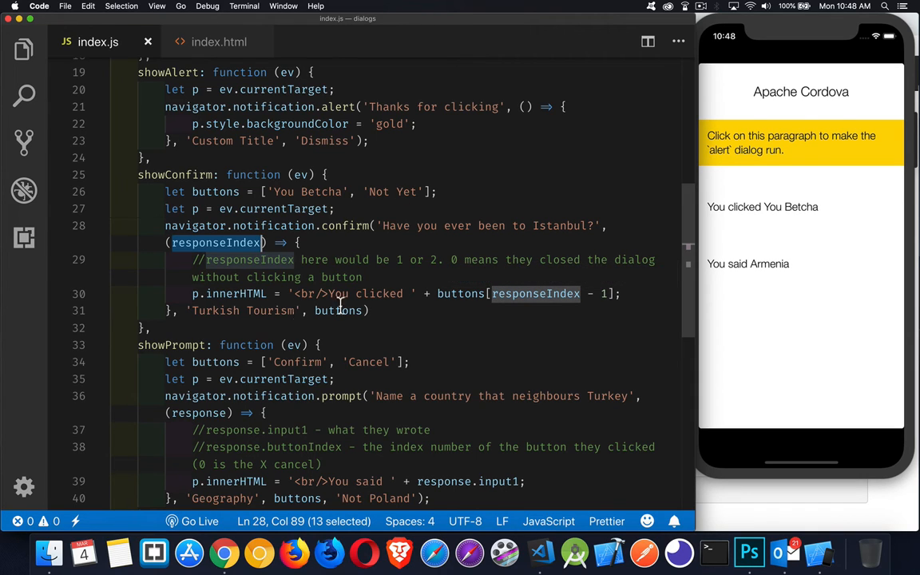
mouse_move(330, 324)
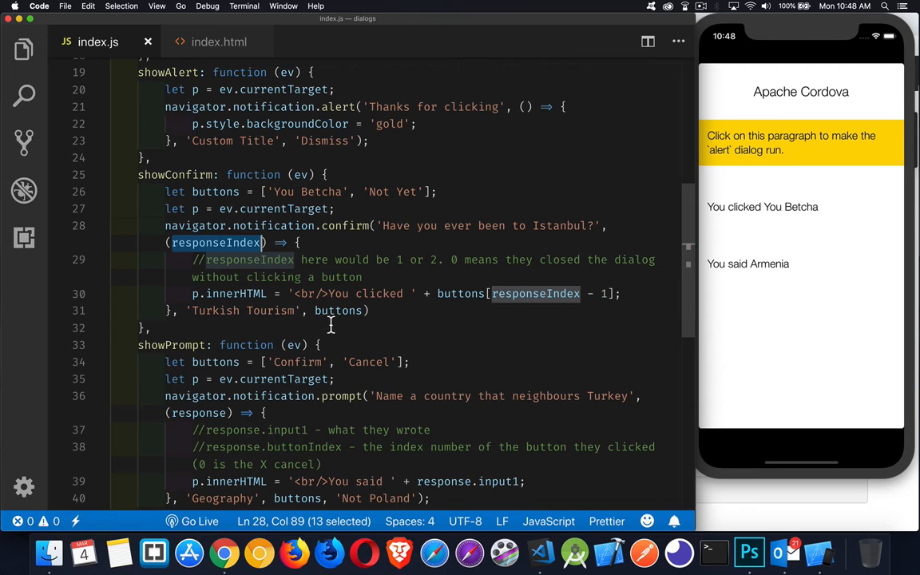
mouse_move(279, 311)
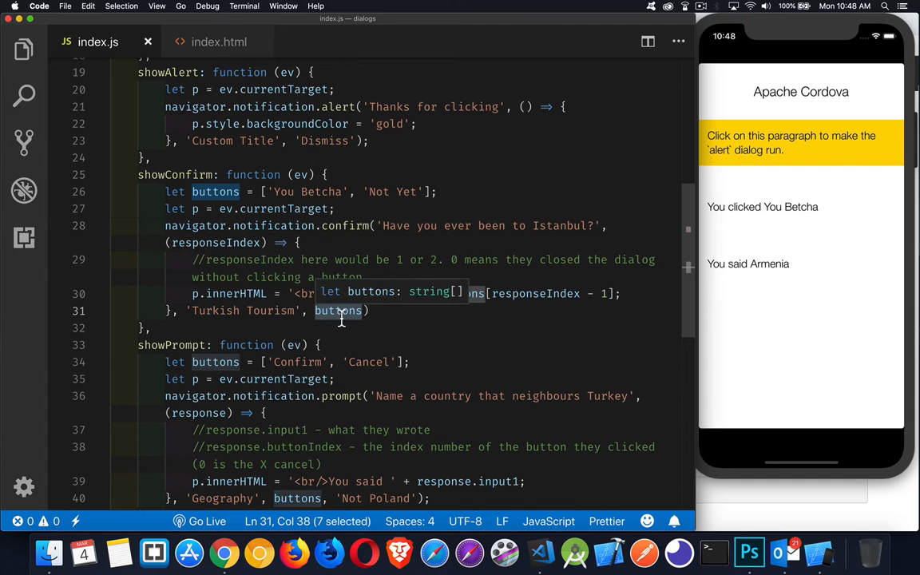
scroll("down", 3)
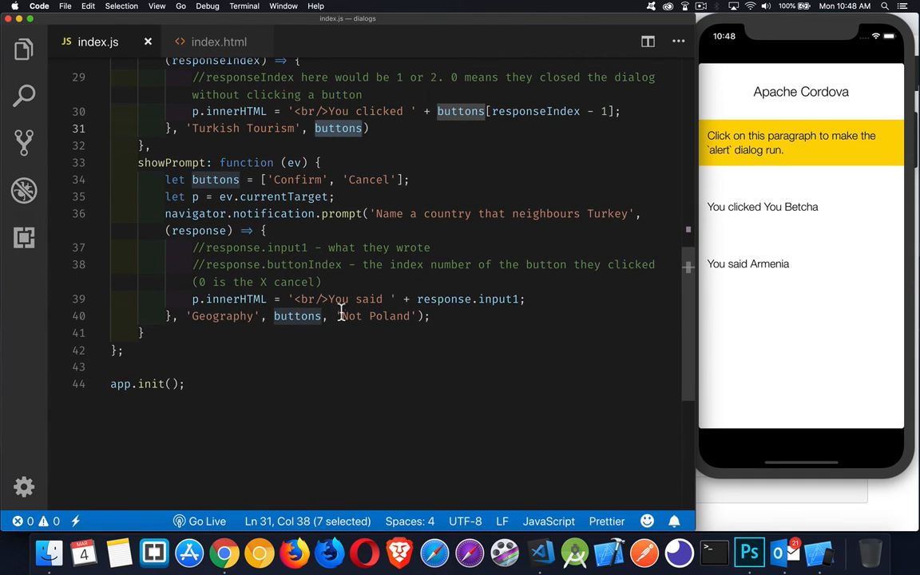
mouse_move(264, 188)
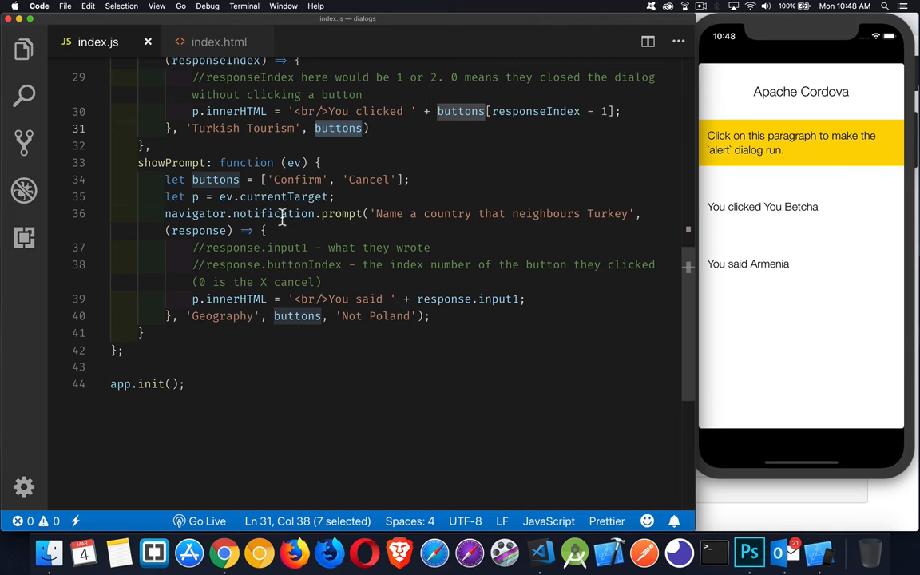
mouse_move(206, 231)
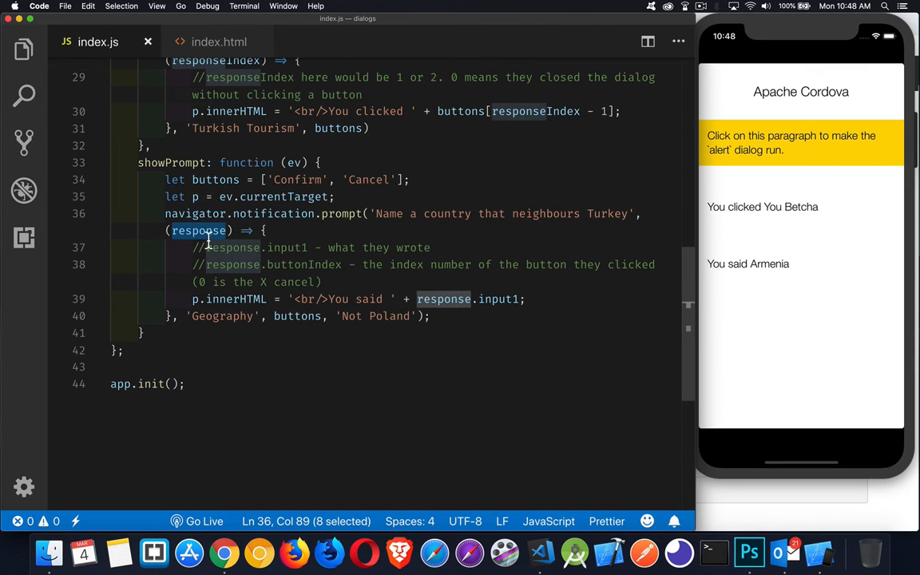
mouse_move(342, 269)
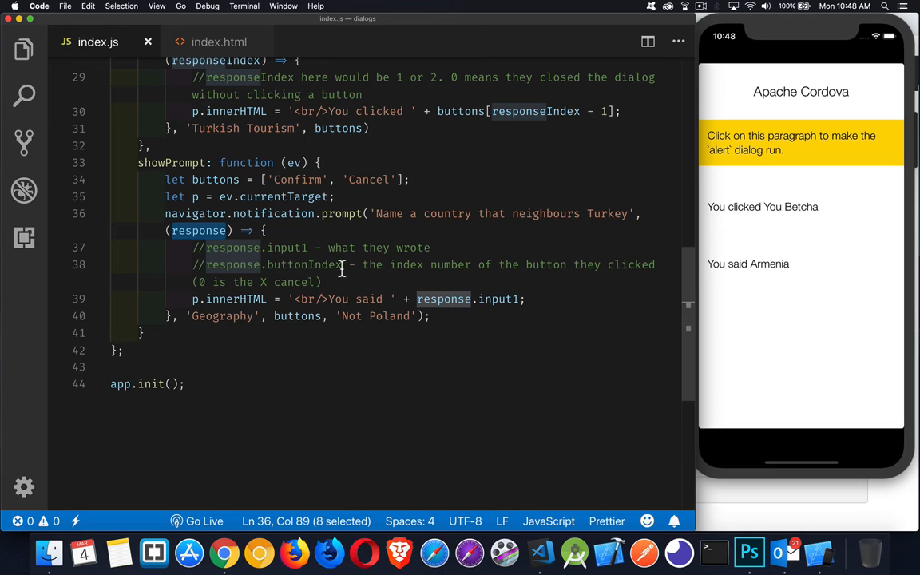
mouse_move(305, 239)
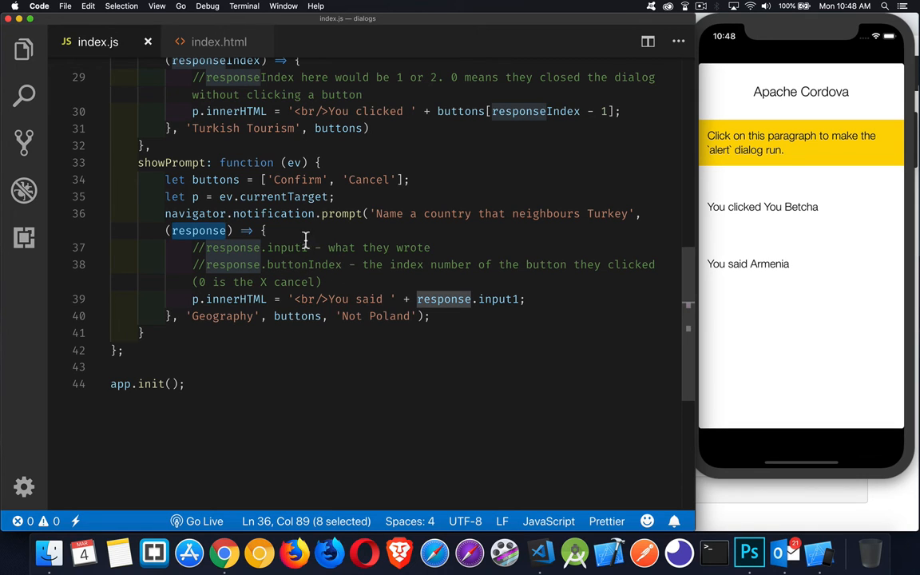
mouse_move(277, 248)
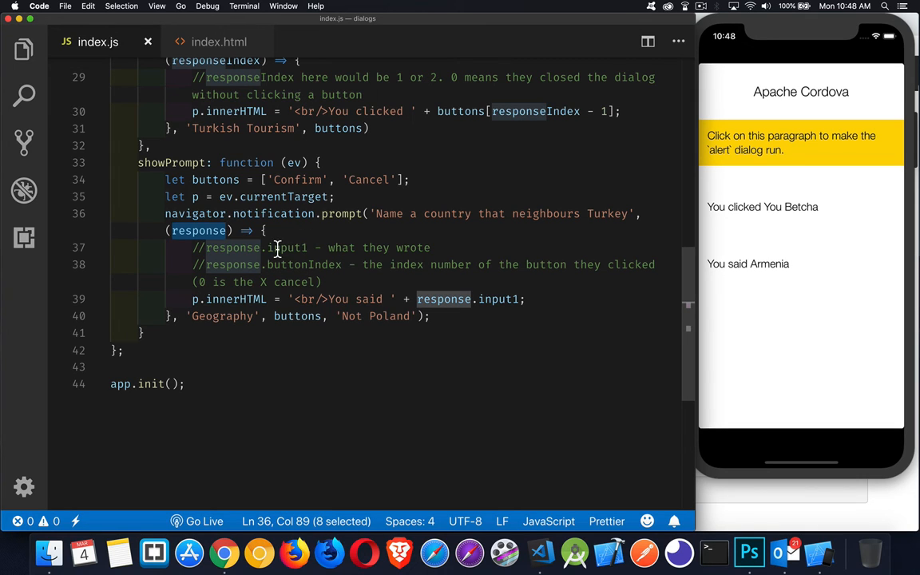
mouse_move(320, 267)
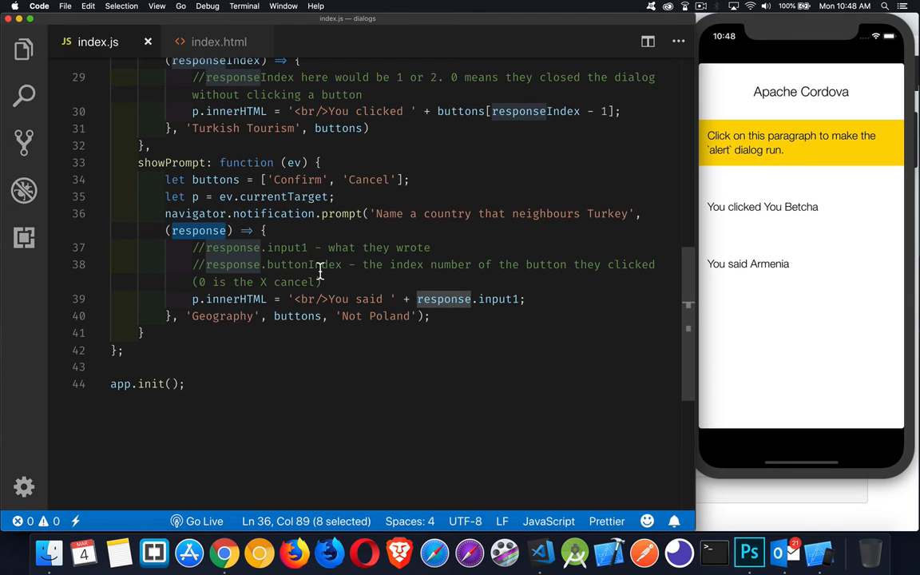
mouse_move(340, 264)
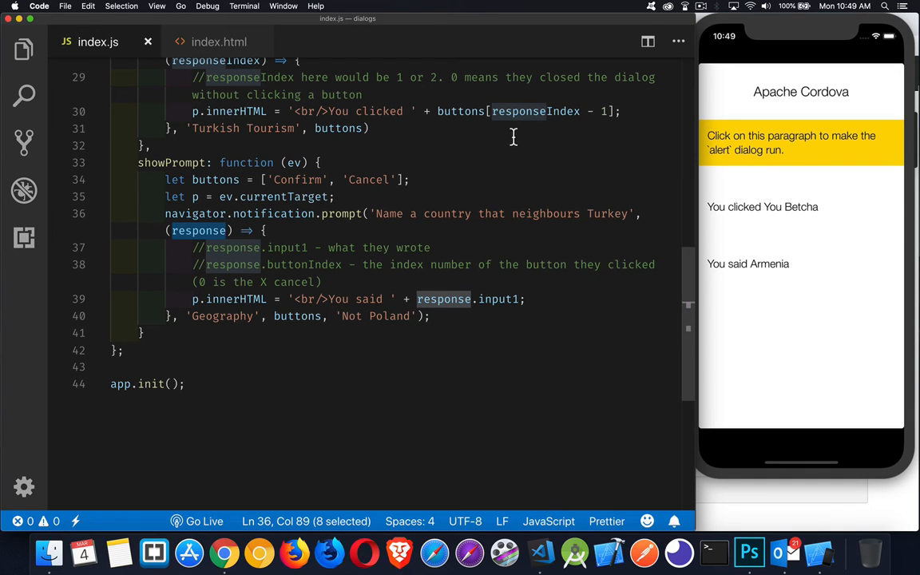
mouse_move(472, 120)
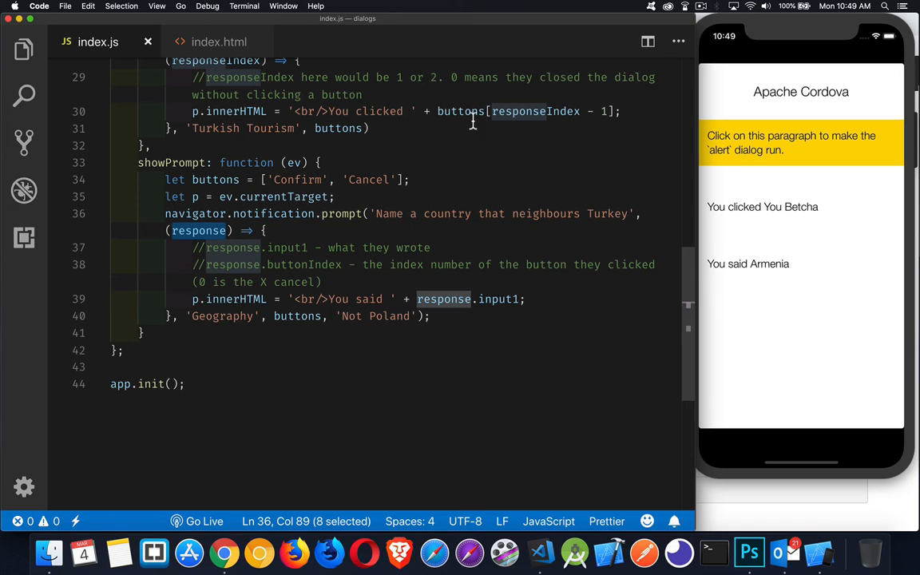
mouse_move(216, 179)
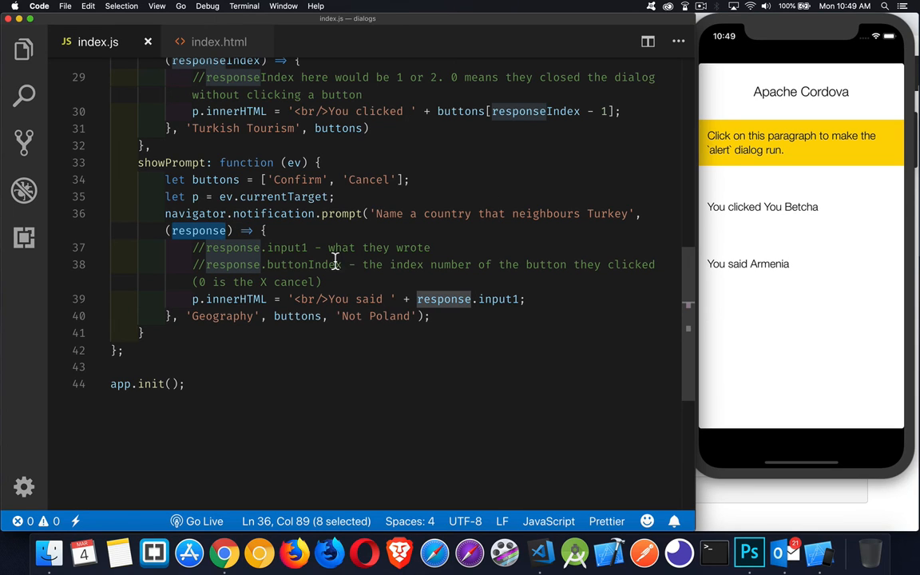
mouse_move(603, 128)
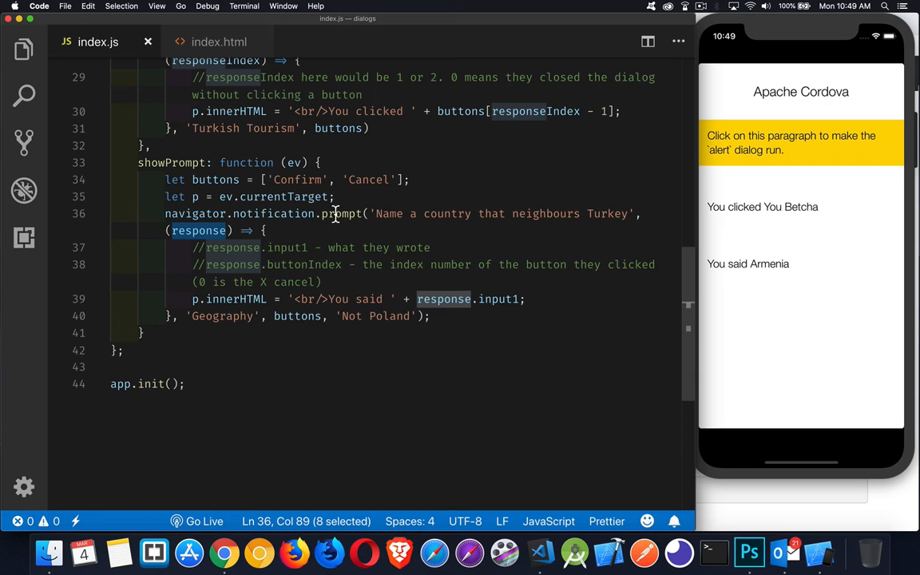
mouse_move(404, 286)
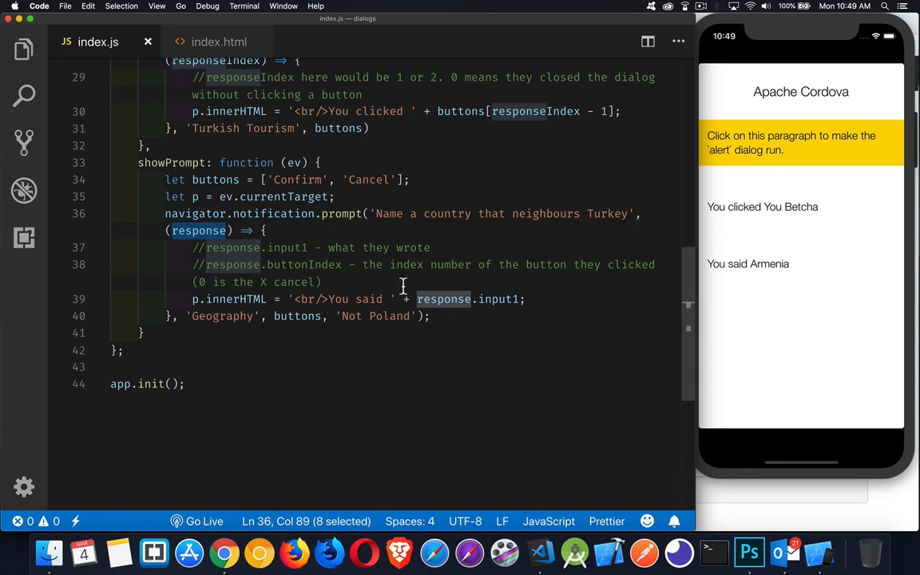
mouse_move(497, 299)
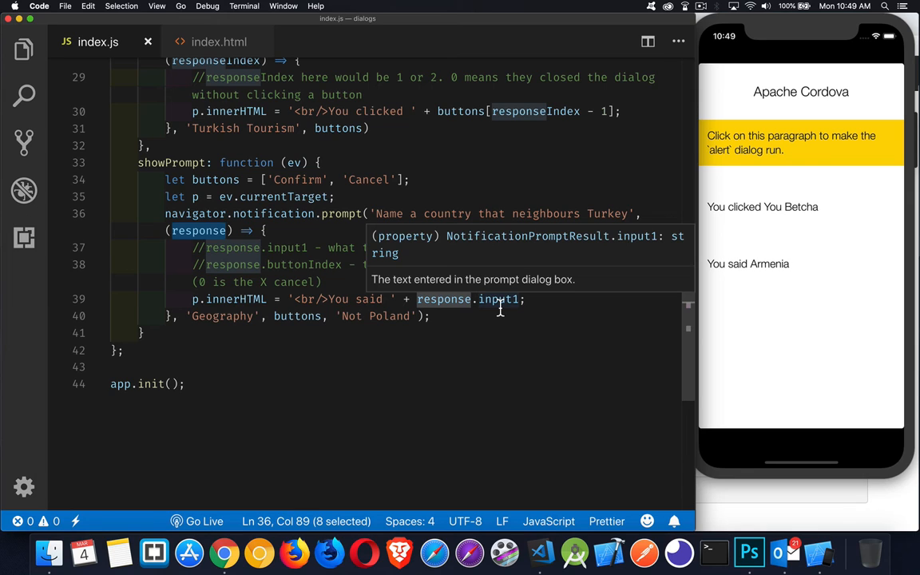
mouse_move(528, 363)
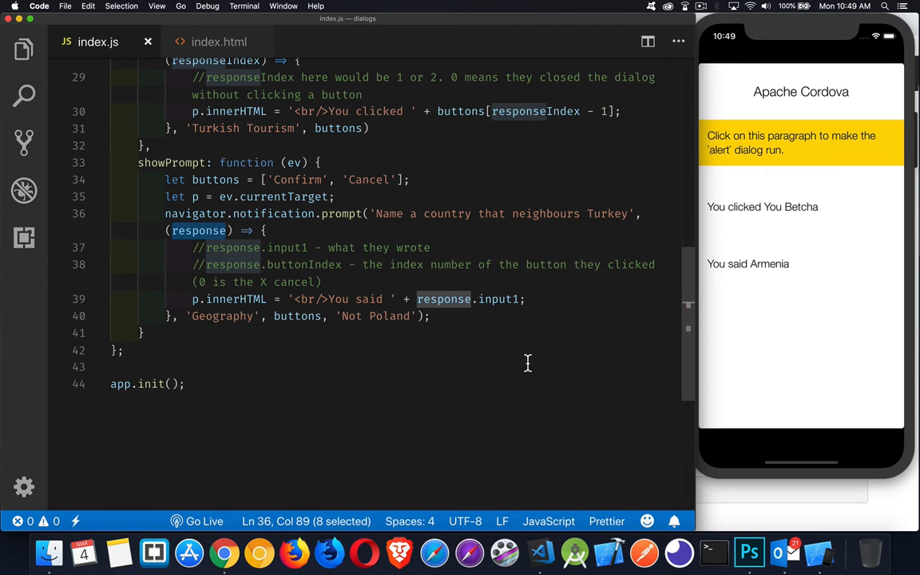
mouse_move(226, 333)
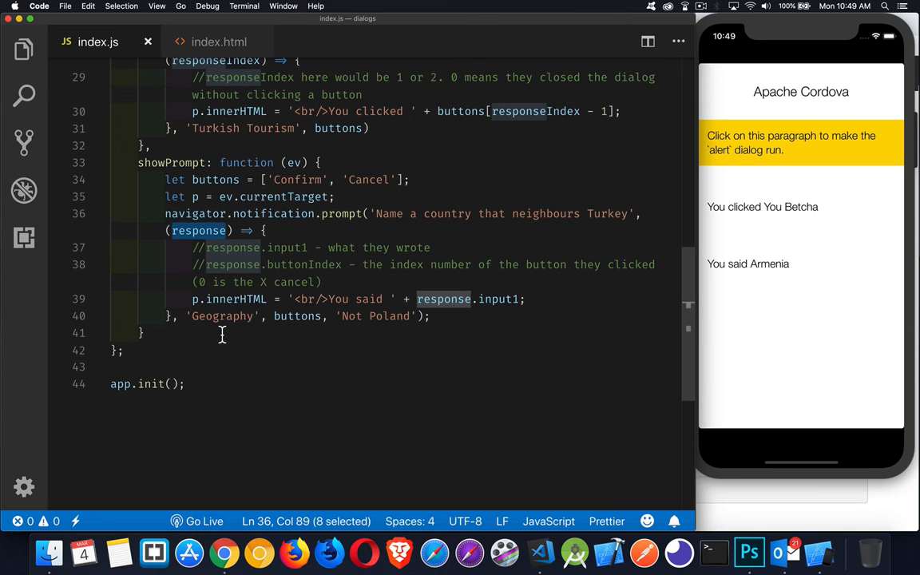
mouse_move(319, 335)
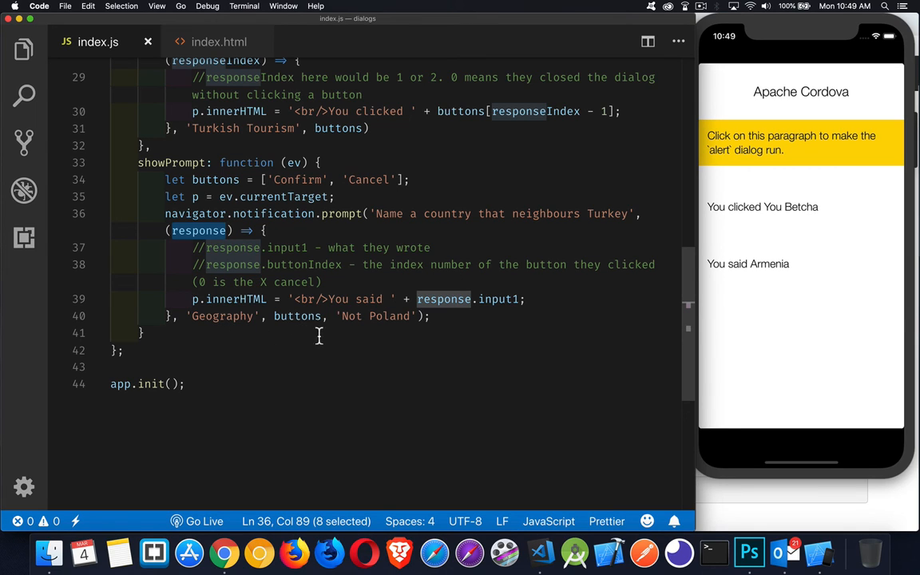
Select the 'Not Poland' default argument on line 40 of showPrompt.
double_click(375, 316)
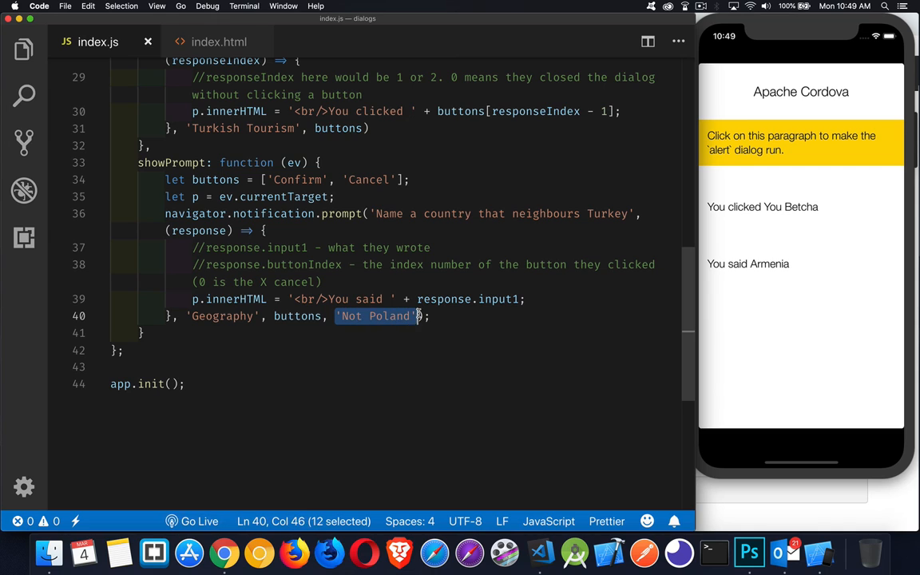
mouse_move(343, 240)
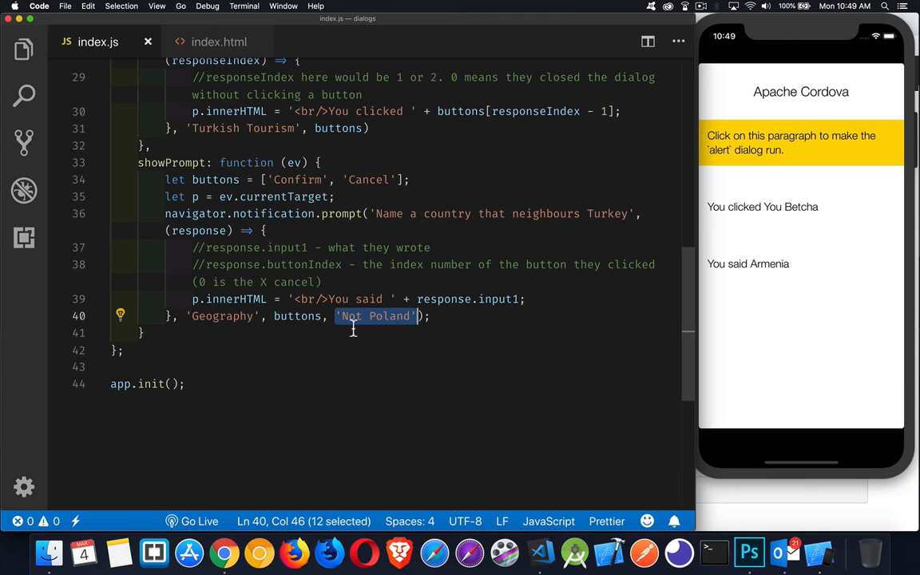
mouse_move(406, 333)
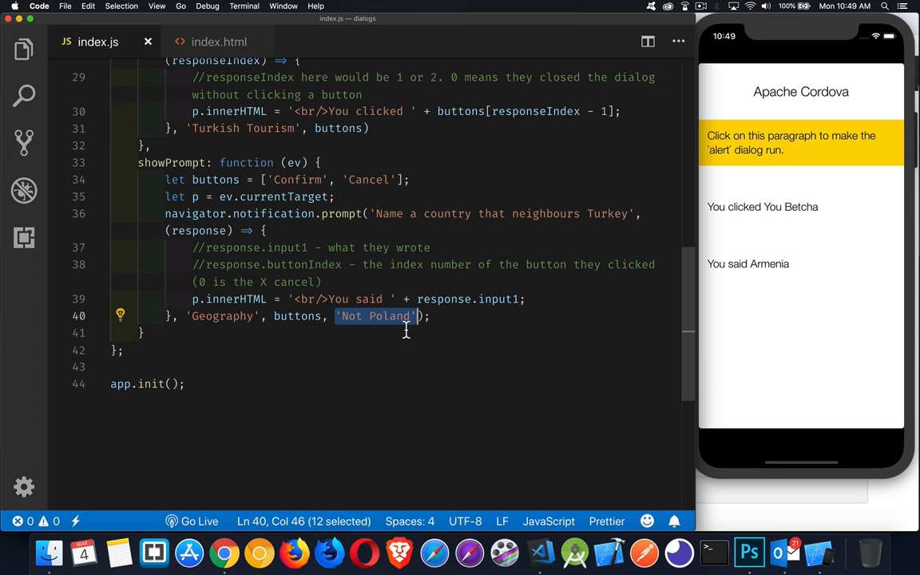
mouse_move(408, 214)
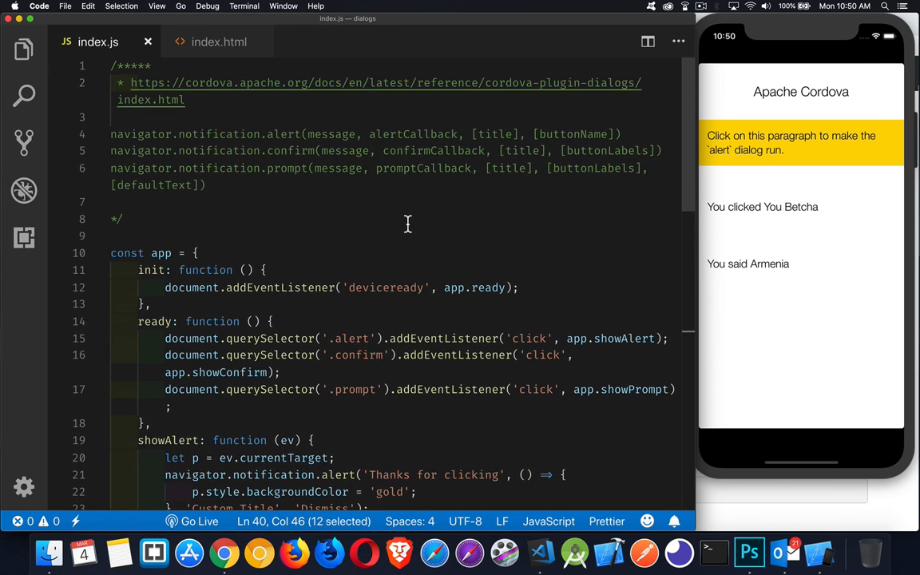
mouse_move(560, 86)
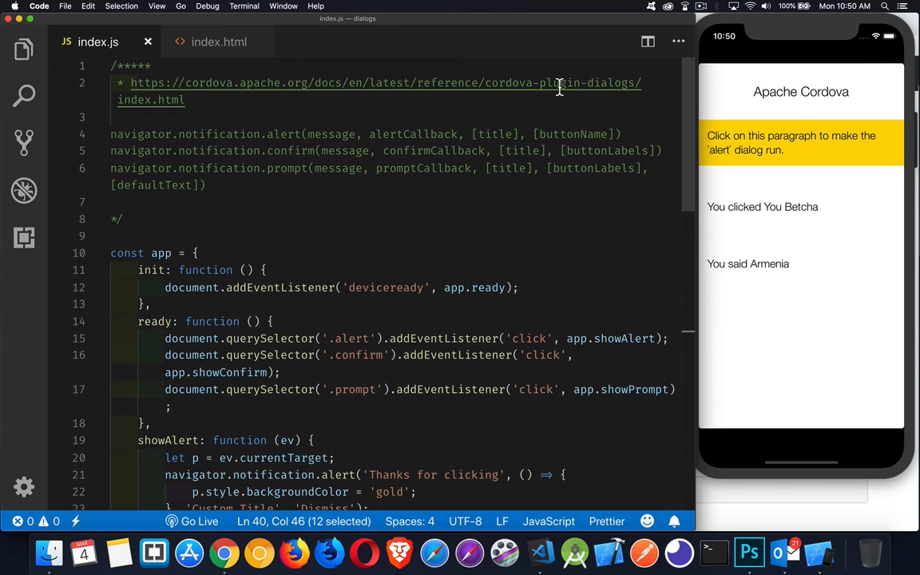
mouse_move(549, 122)
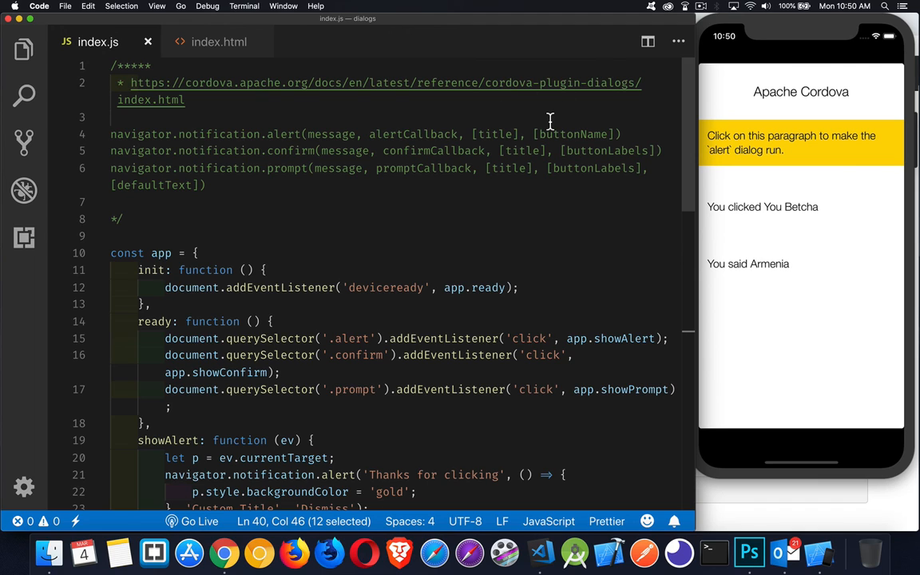
mouse_move(238, 189)
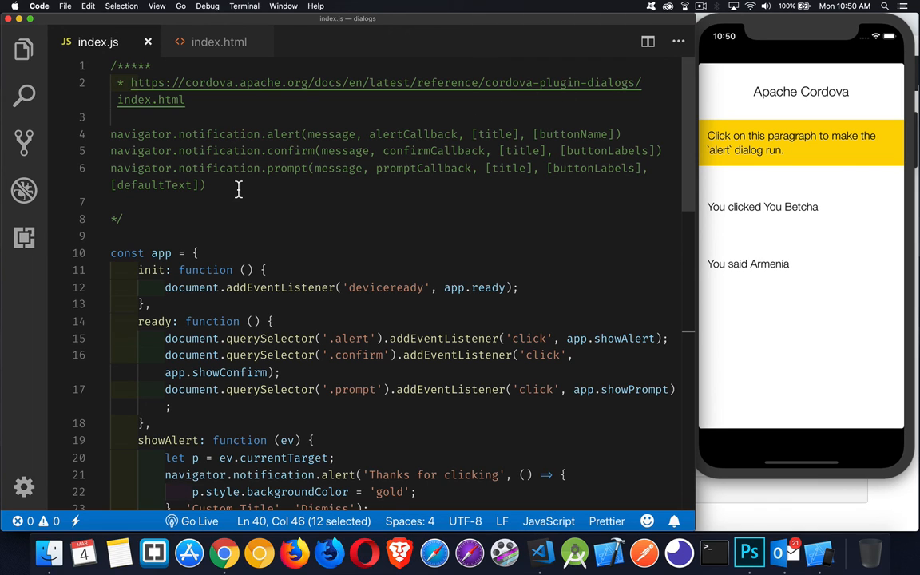
mouse_move(257, 109)
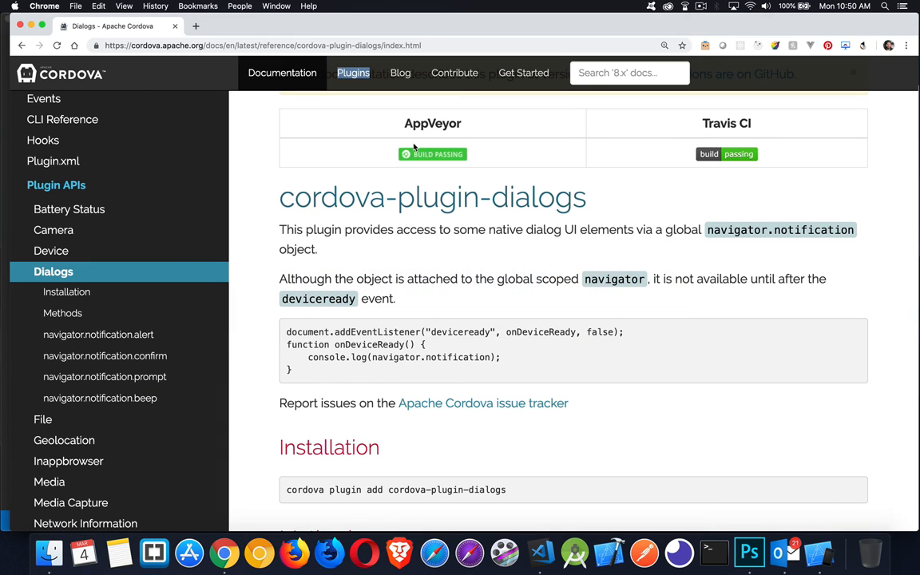
mouse_move(442, 259)
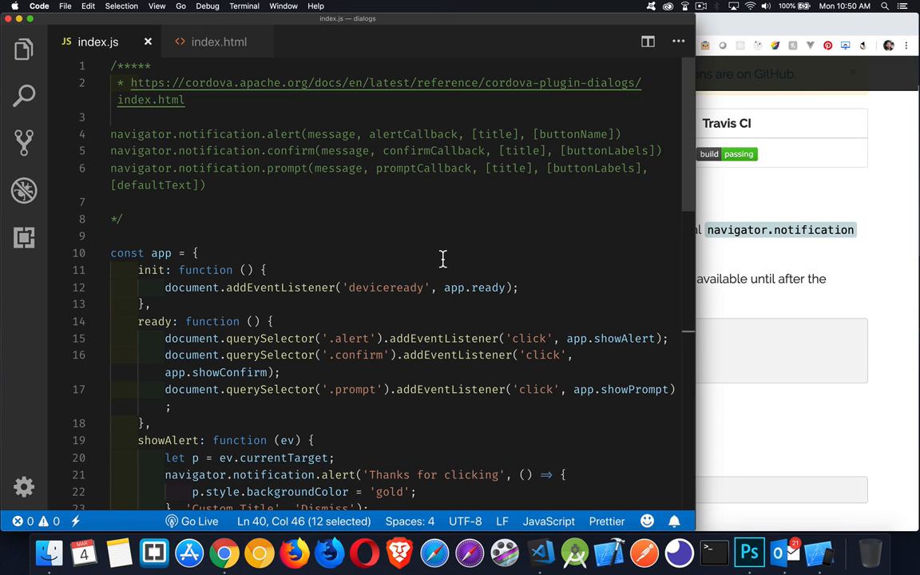
Bring the iOS Simulator app forward from the Dock beside index.js.
left_click(819, 552)
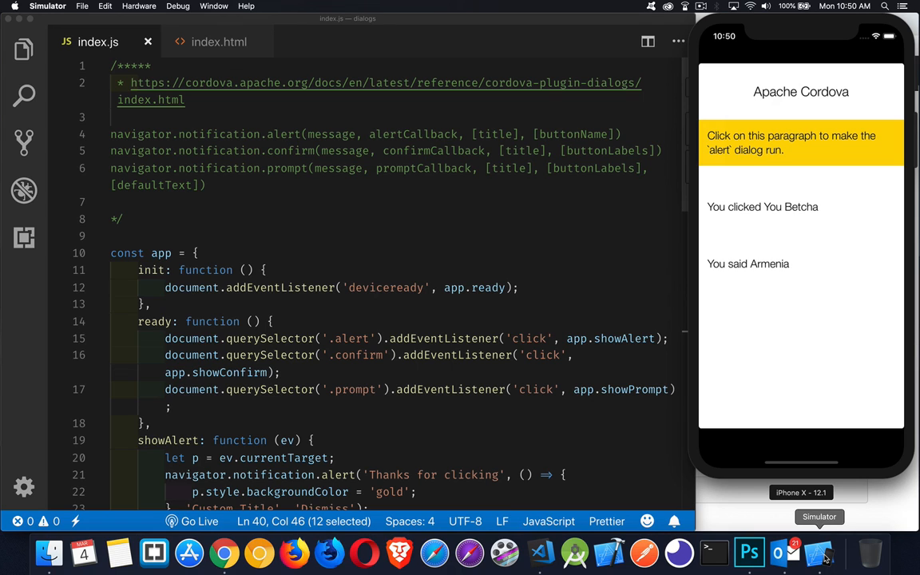
mouse_move(400, 246)
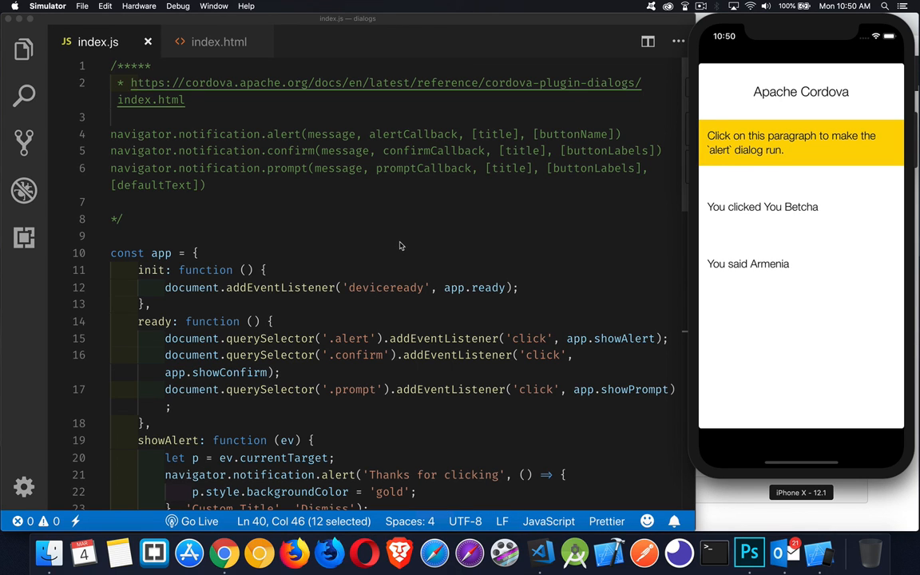